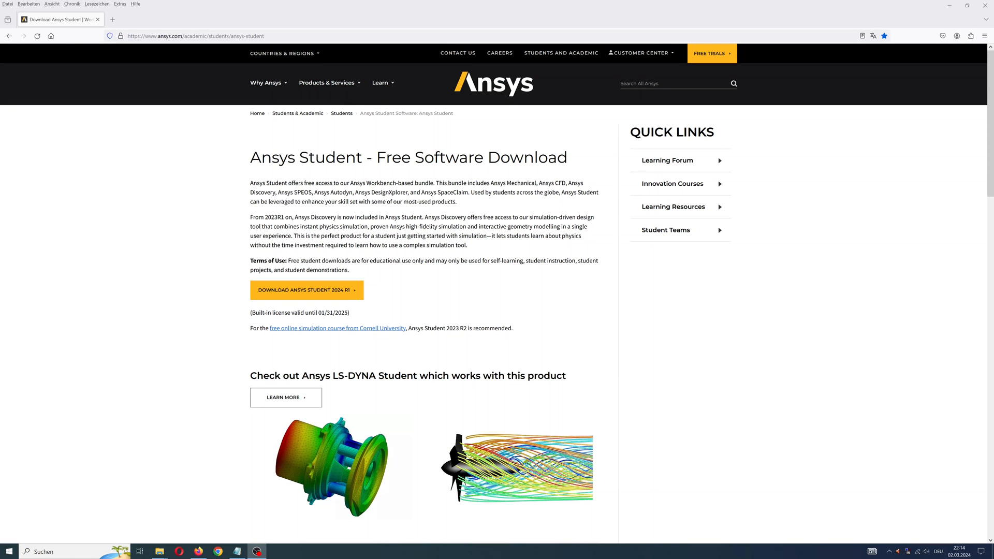
mouse_move(531, 170)
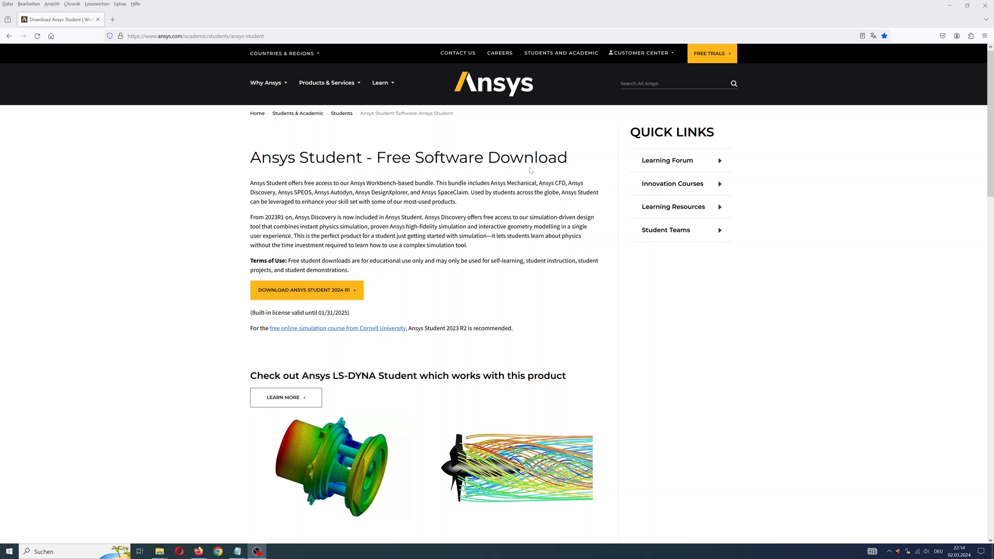
mouse_move(374, 149)
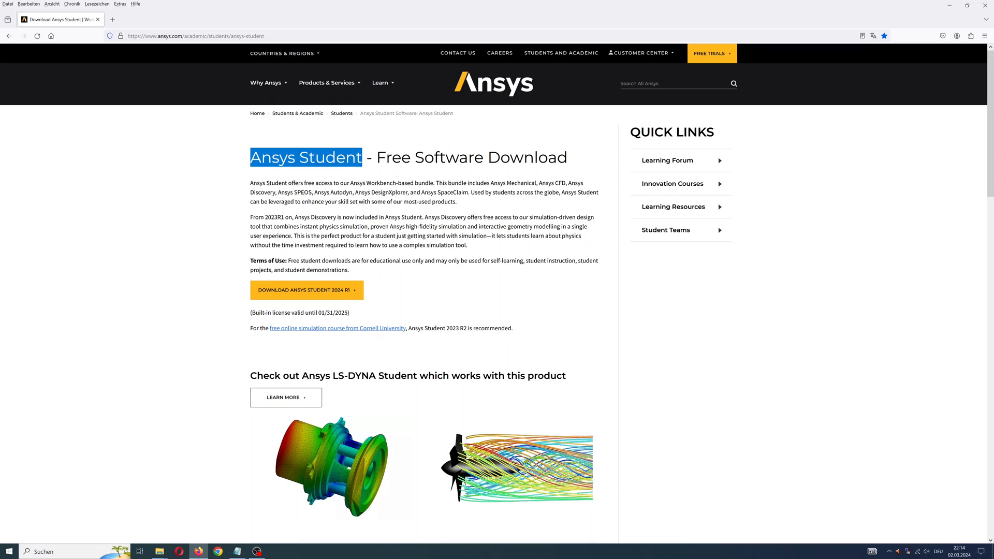
Step: Expand the included applications list on the Ansys page and highlight Workbench and Motion
scroll(down, 3)
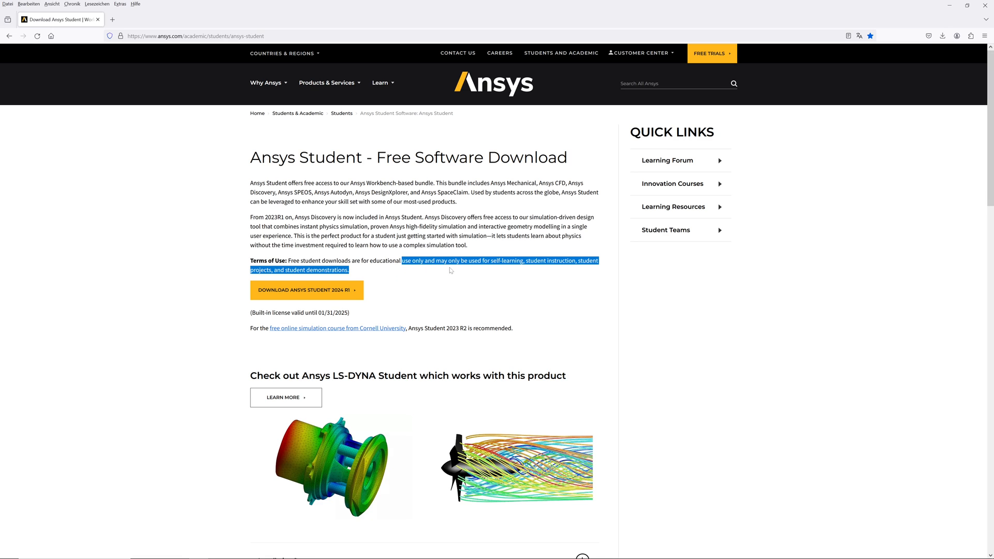
mouse_move(450, 271)
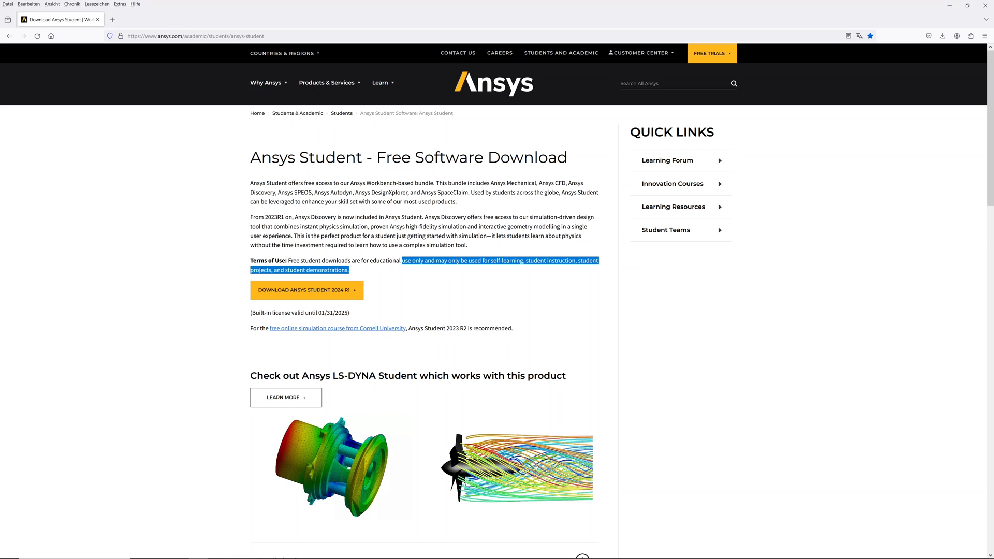
mouse_move(511, 275)
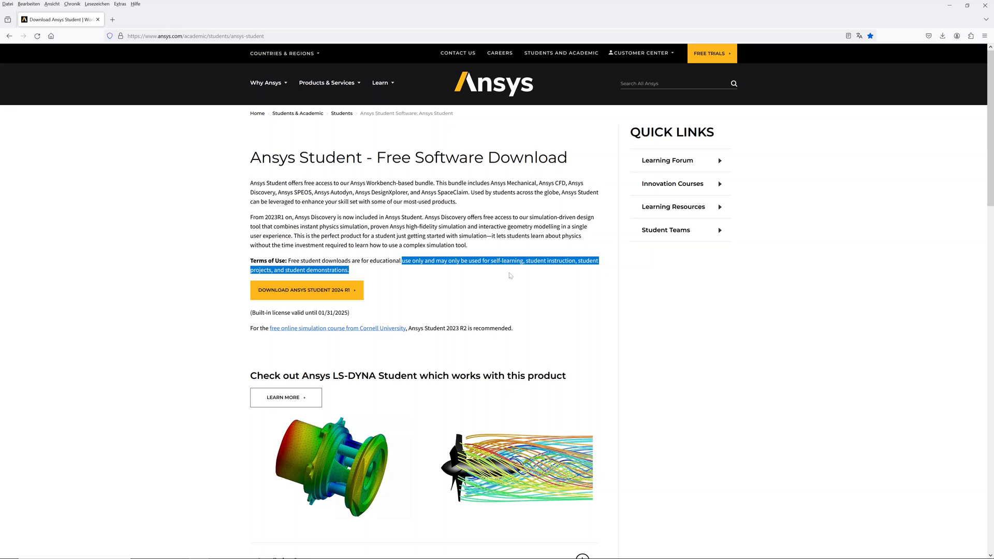
click(510, 276)
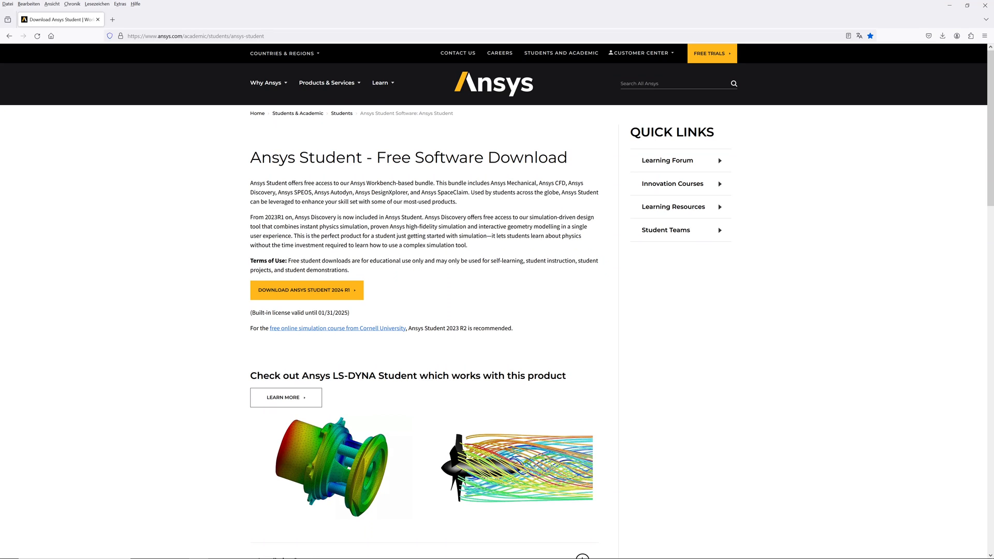
scroll(down, 3)
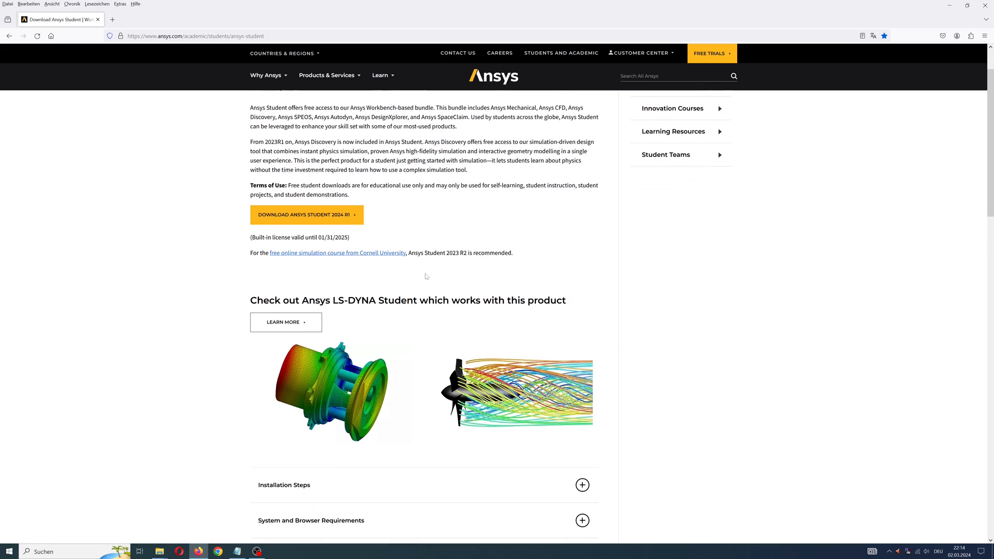
scroll(down, 3)
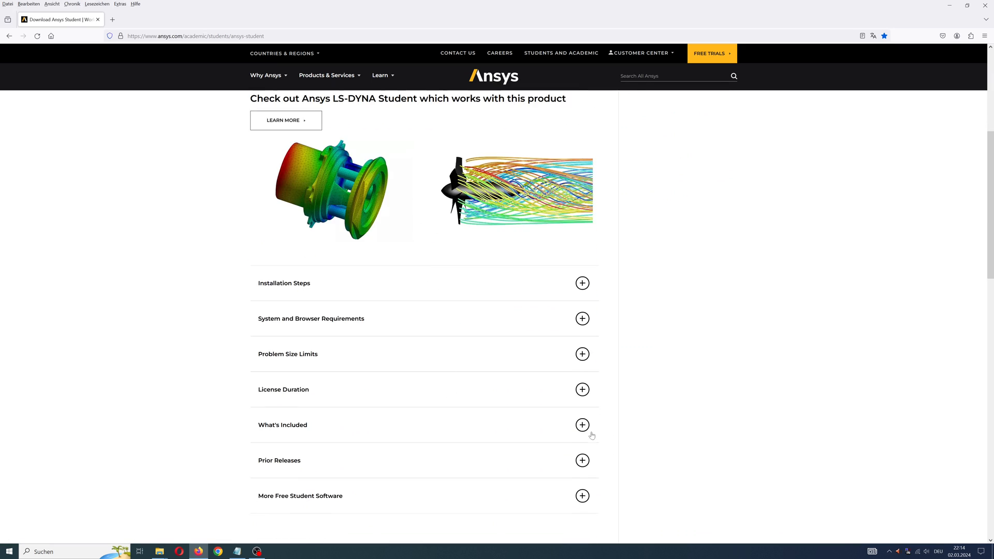
click(582, 424)
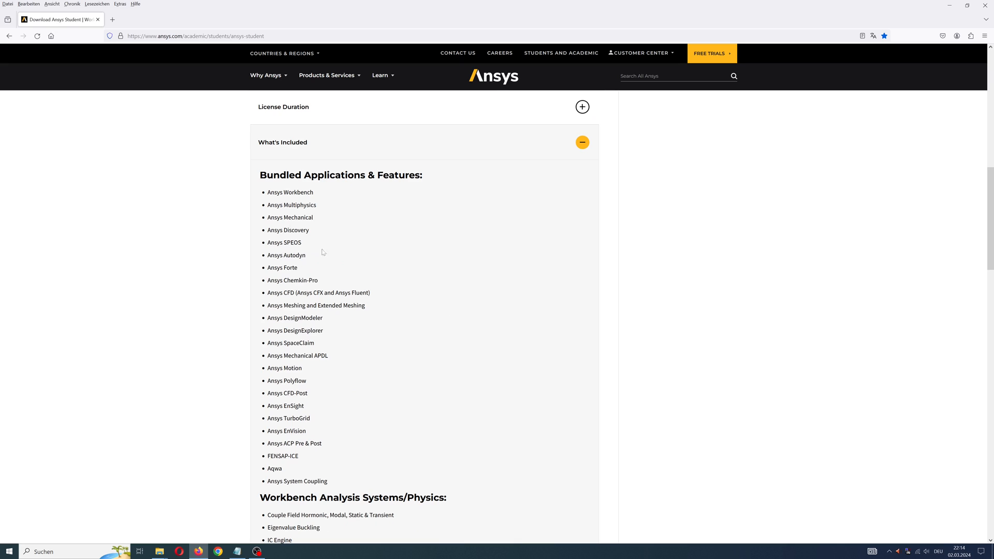
double_click(295, 192)
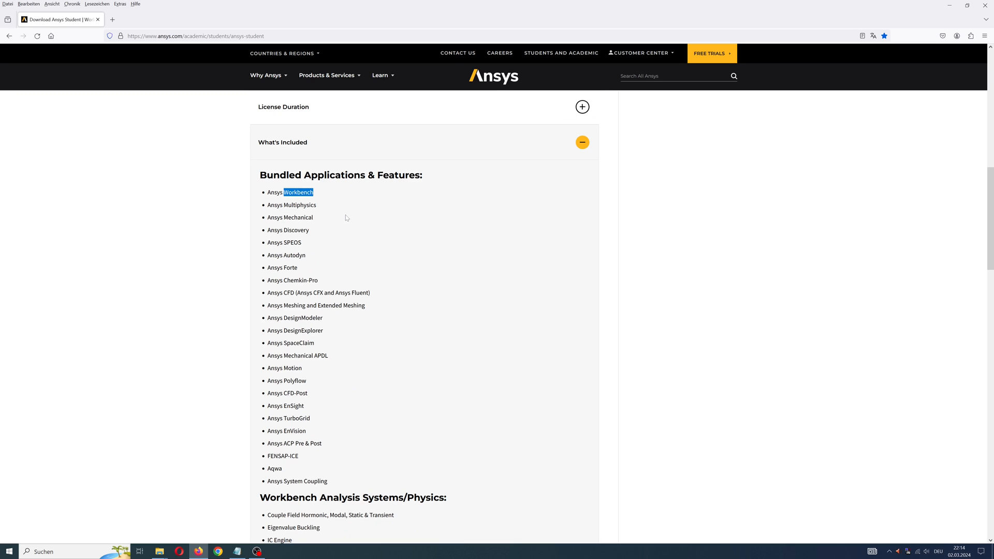
double_click(293, 229)
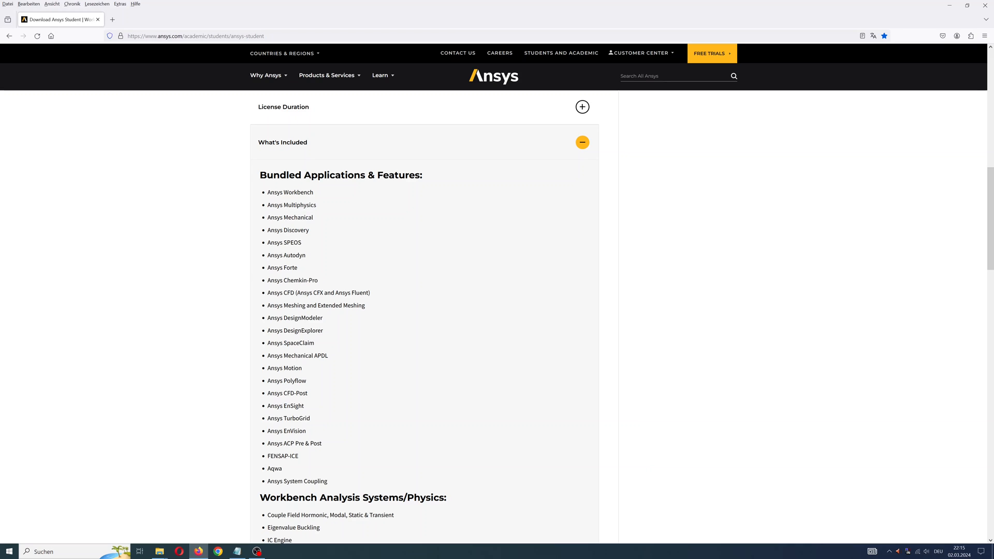
double_click(291, 342)
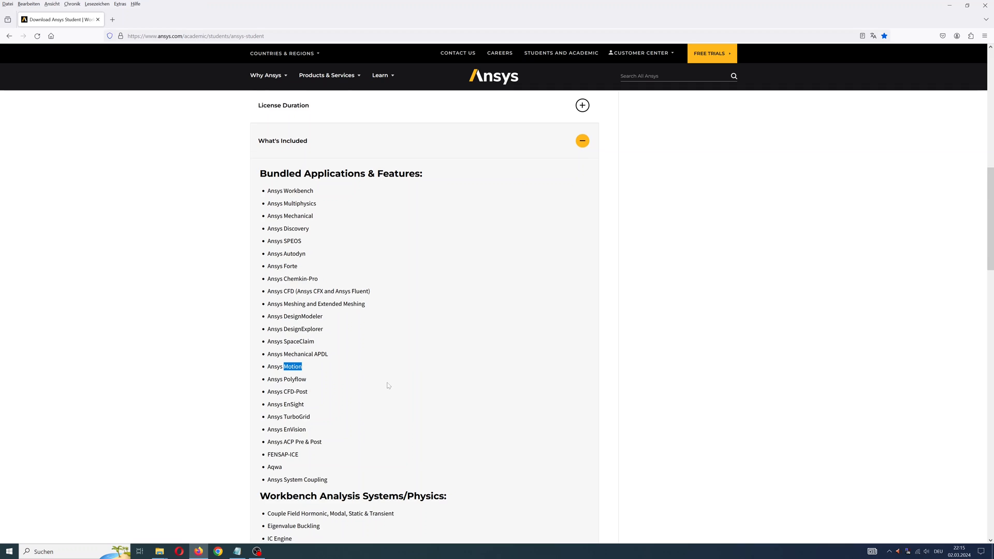
Step: Show the problem size limits and highlight the 1 Million cells/nodes fluid physics limit
scroll(down, 3)
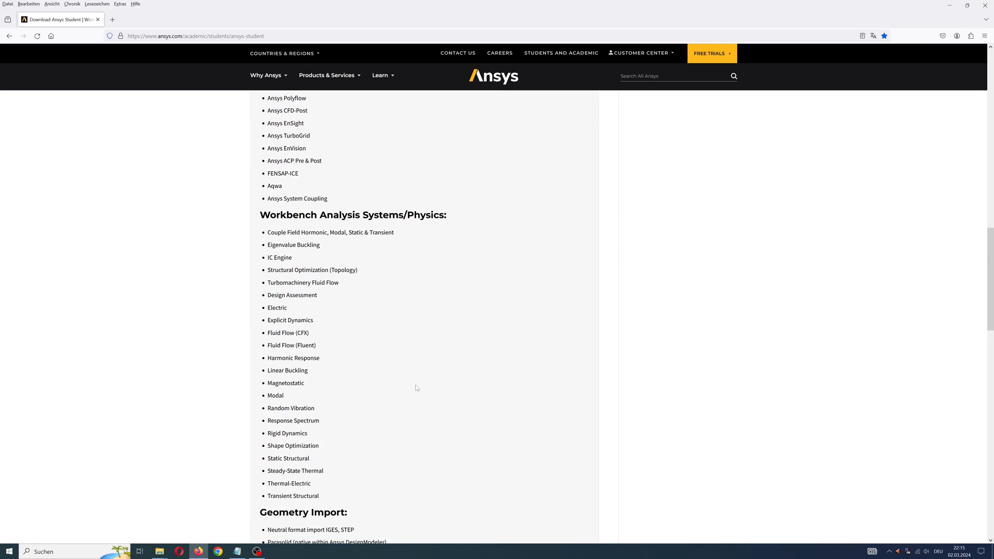
scroll(down, 3)
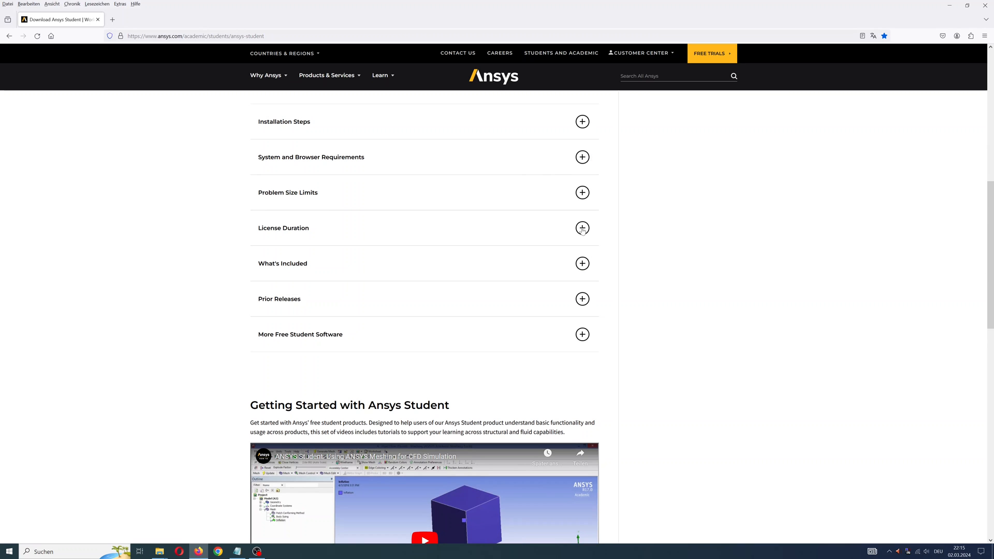
click(581, 192)
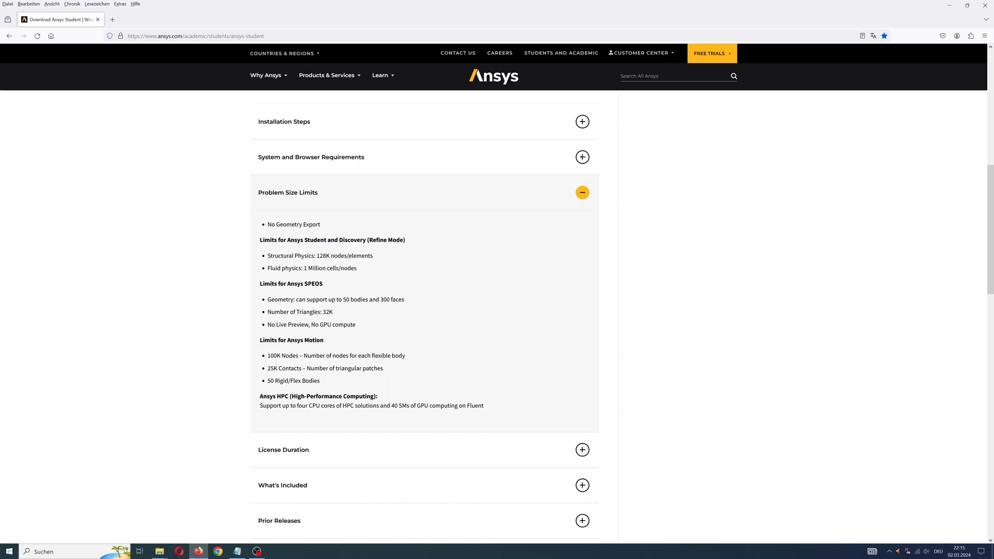
double_click(345, 255)
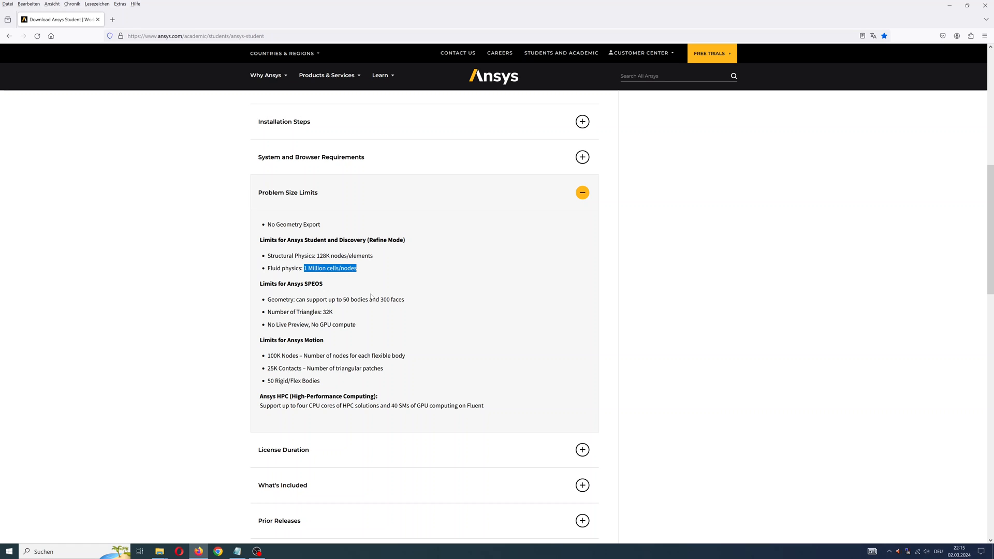
mouse_move(582, 193)
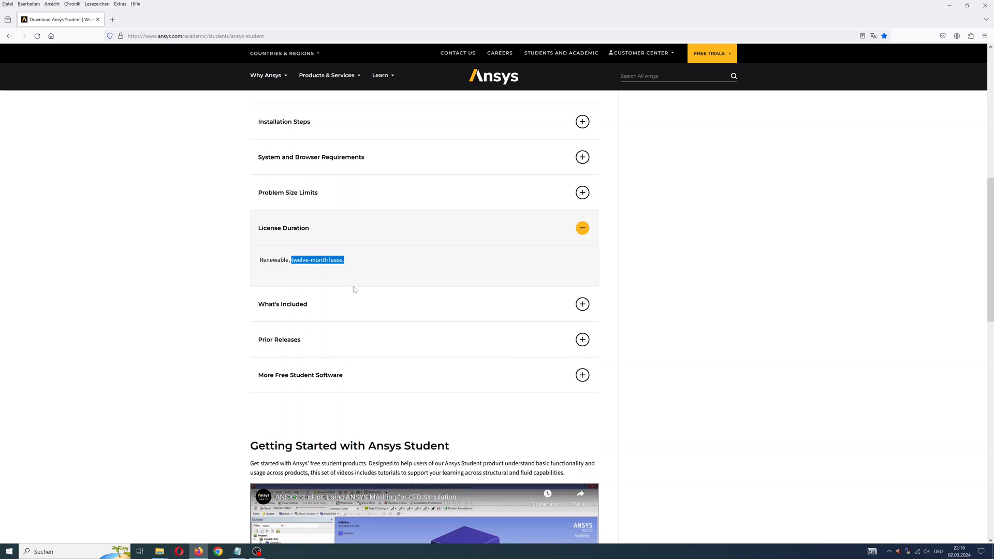
scroll(up, 3)
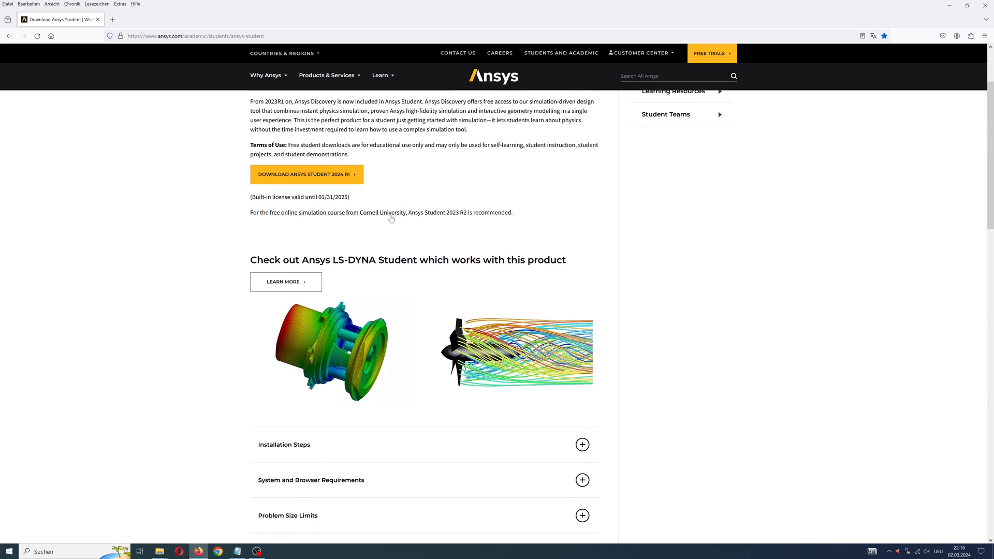
Step: Open the Cornell edX simulation course and highlight the €184 certificate price
click(336, 212)
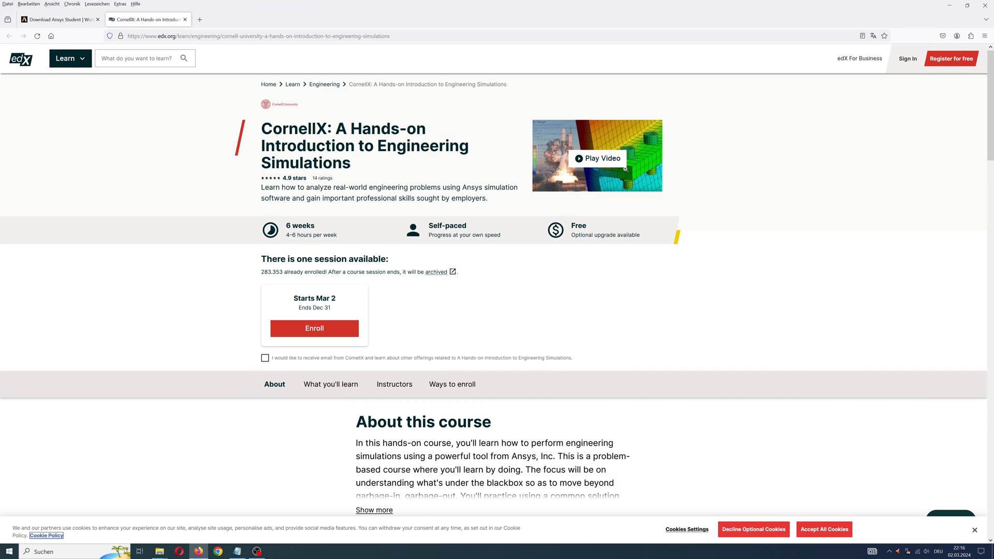
scroll(down, 3)
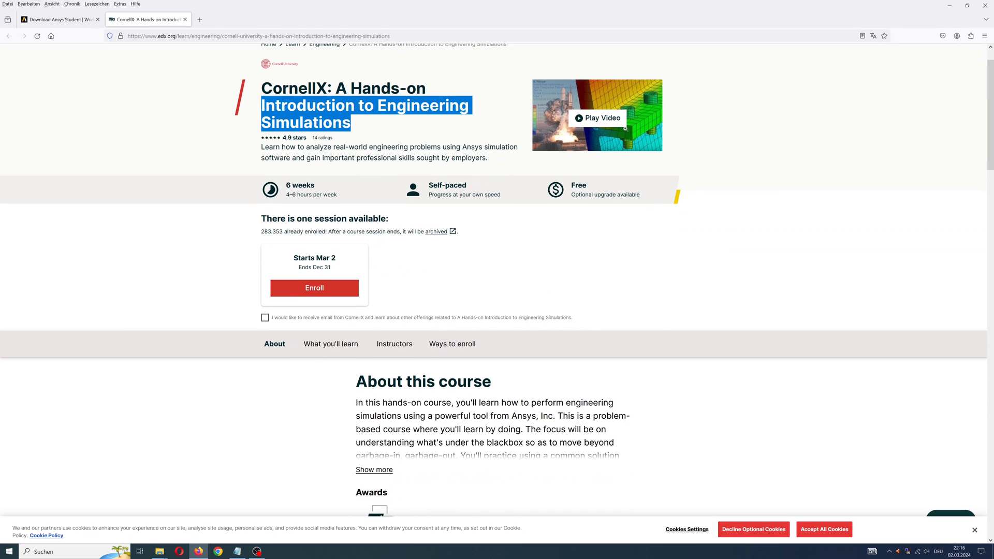
scroll(down, 3)
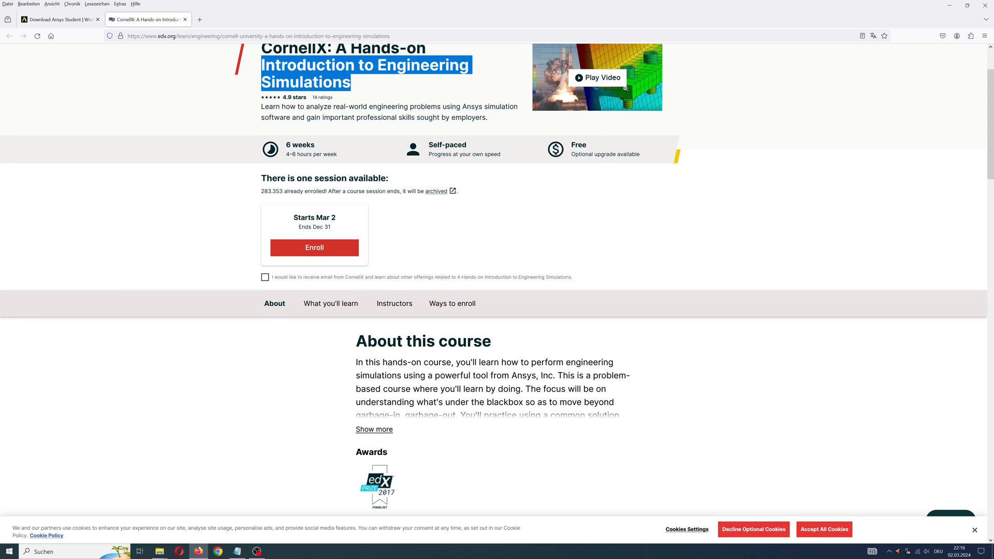
scroll(down, 3)
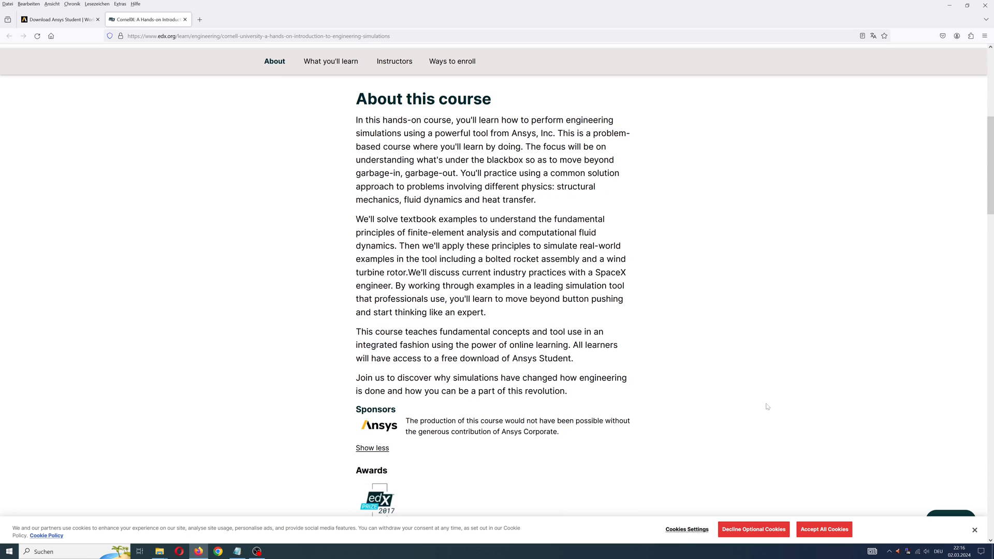
scroll(down, 3)
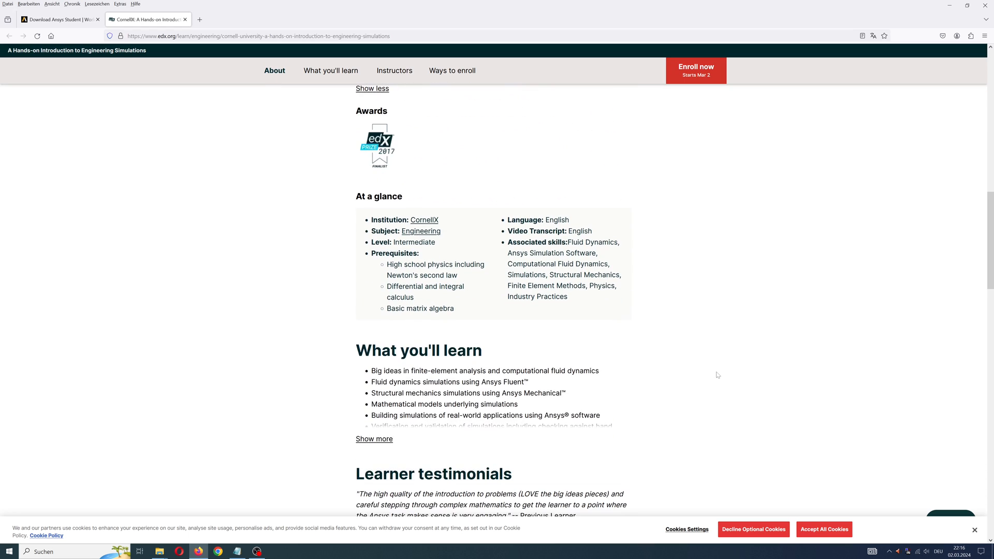
scroll(down, 3)
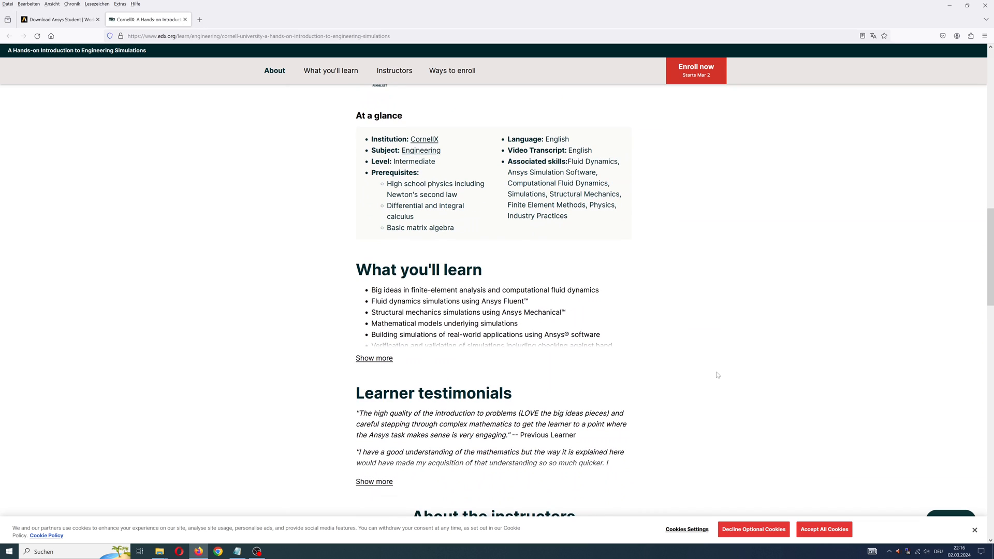
scroll(down, 3)
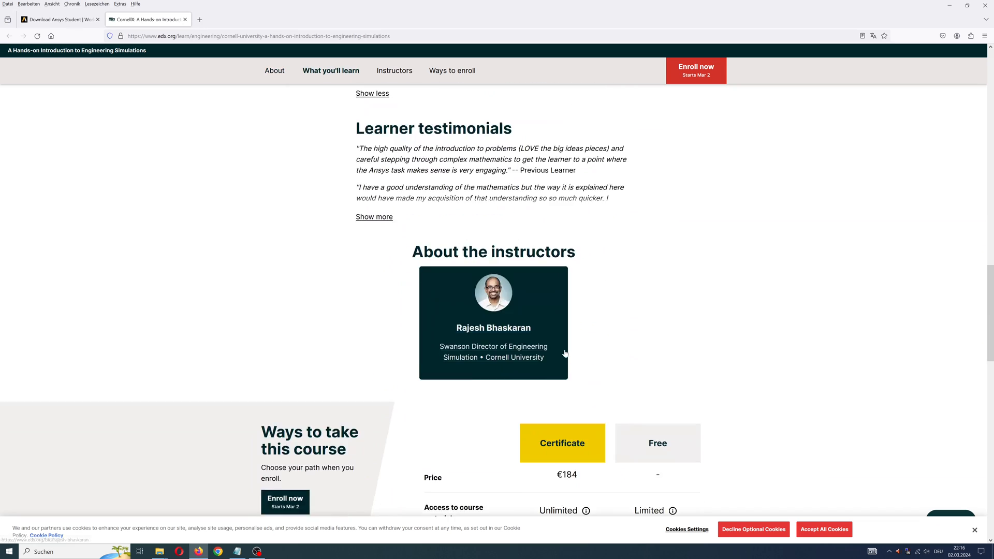
scroll(down, 3)
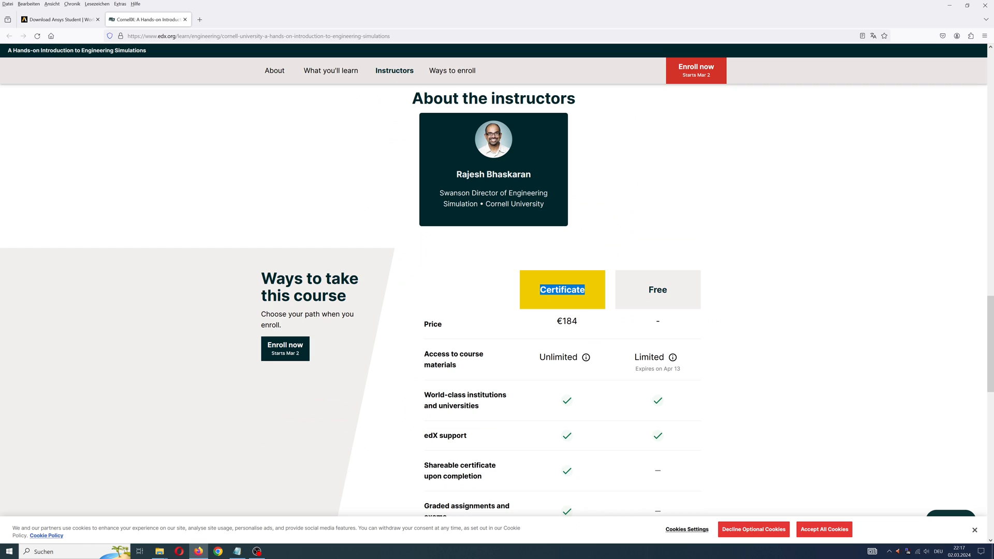
double_click(566, 321)
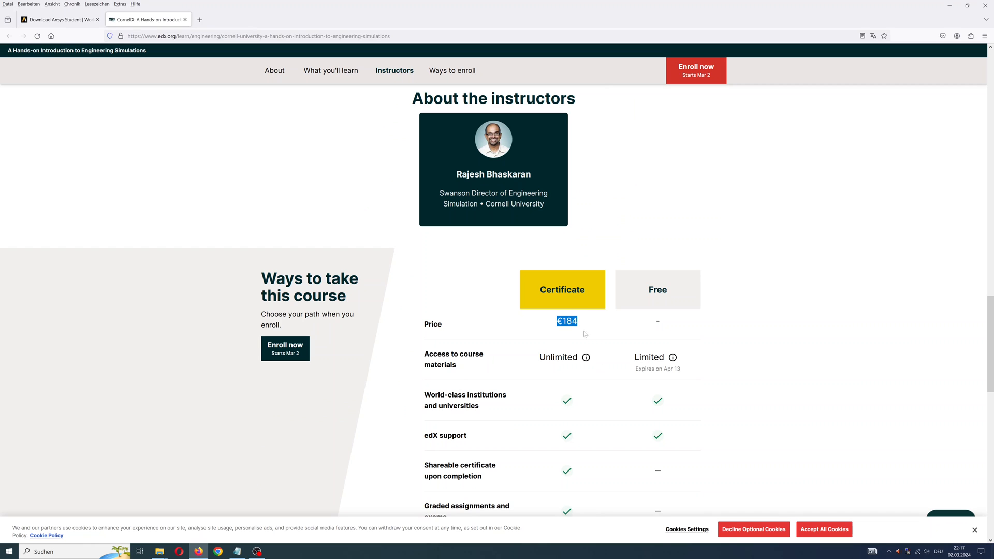
scroll(down, 3)
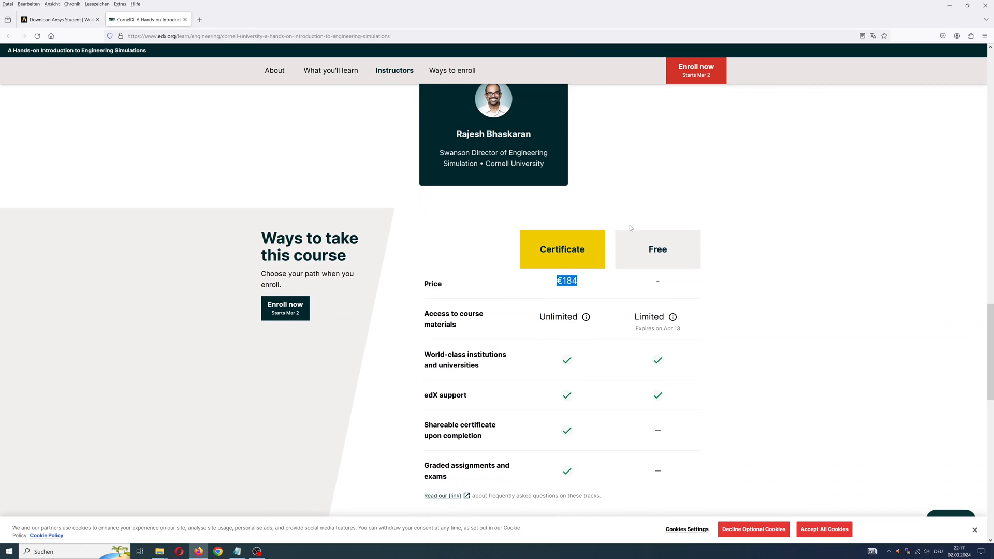
Step: Close the edX tab, start the Ansys Student 2024 R1 download and check its progress
click(184, 20)
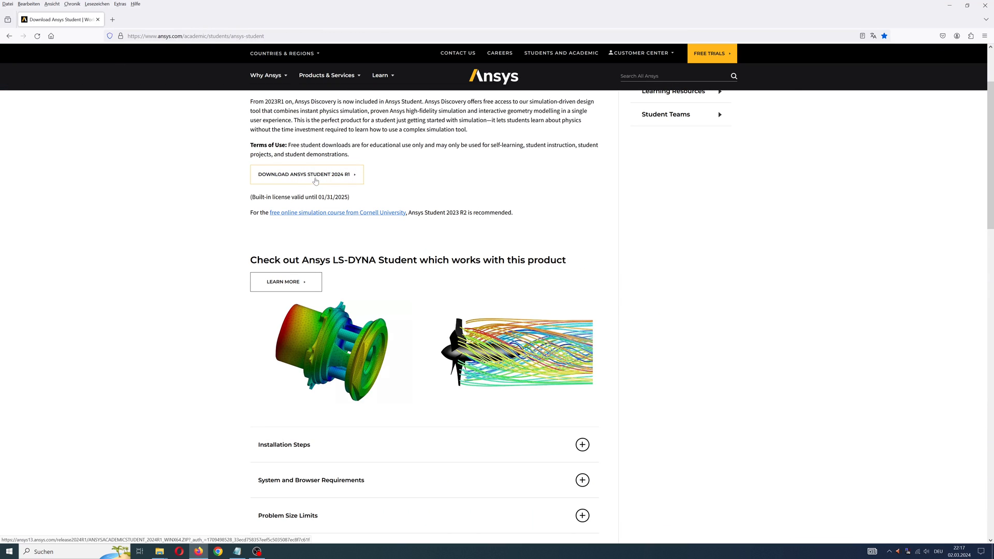
click(306, 174)
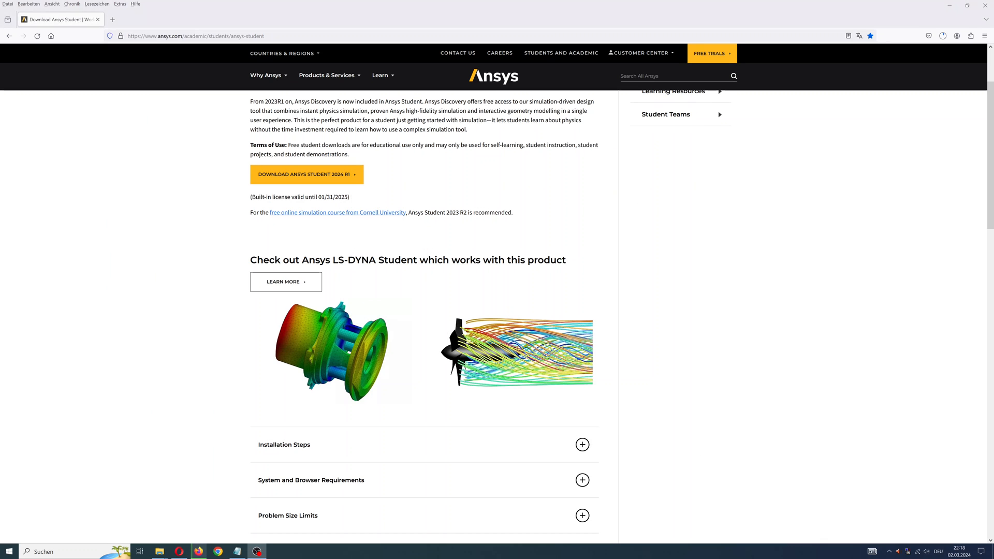
click(307, 174)
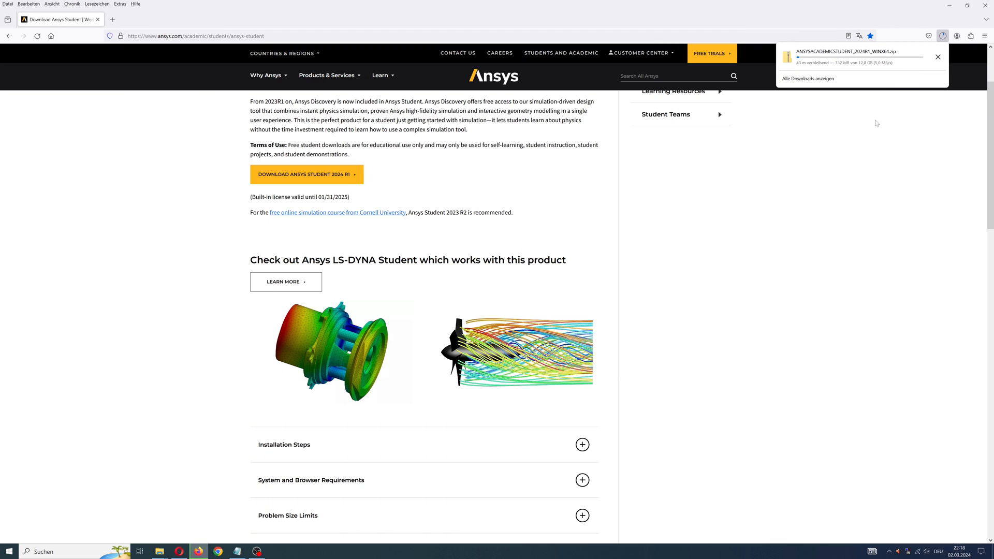
right_click(473, 190)
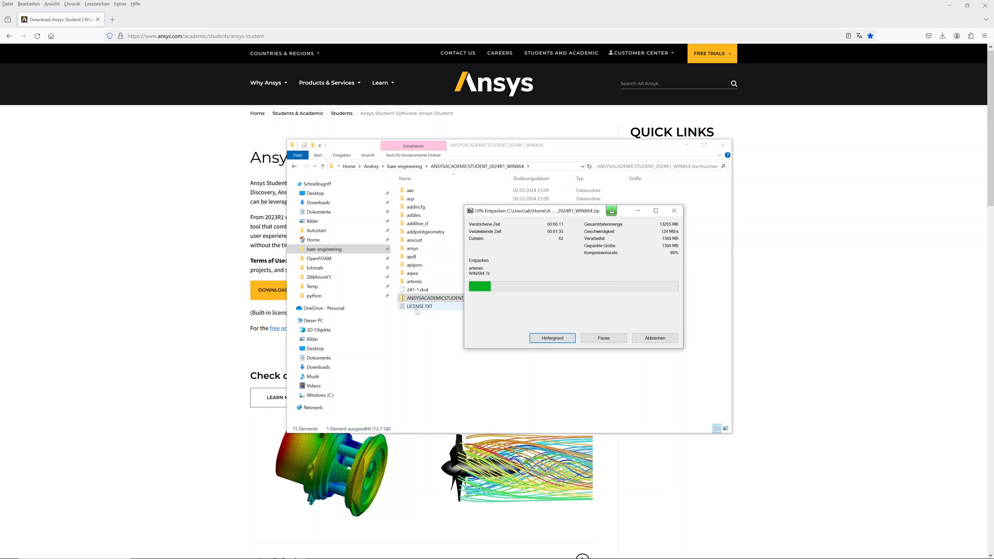
Step: Open LICENSE.TXT from the extracted files and scroll through it
double_click(420, 306)
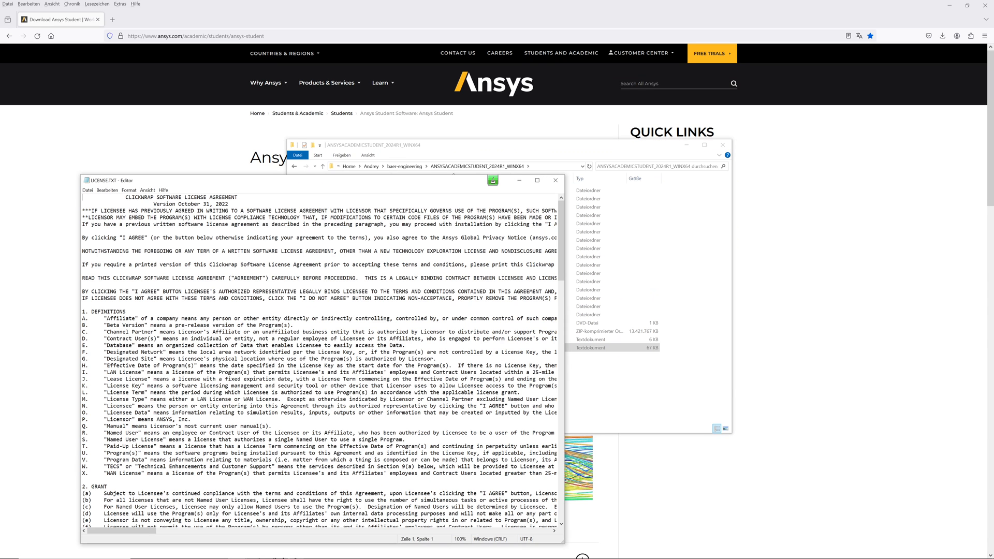
scroll(down, 3)
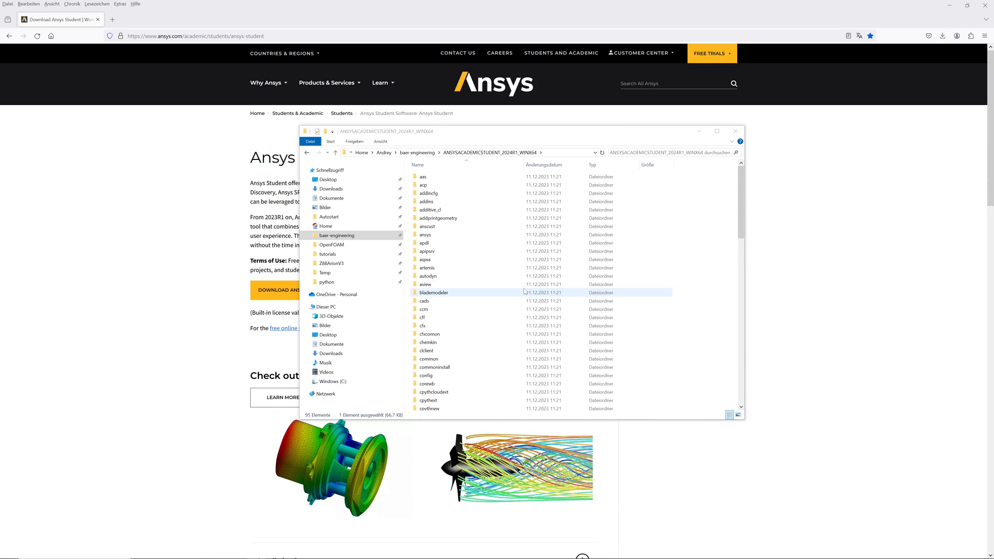
Step: Scroll to setup.exe at the bottom of the folder and show its context menu
scroll(down, 3)
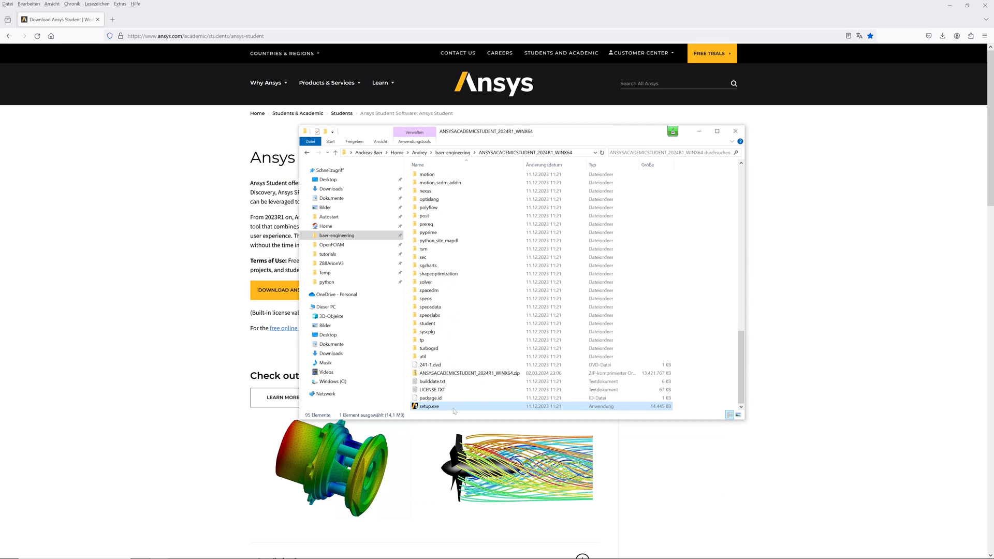
right_click(430, 406)
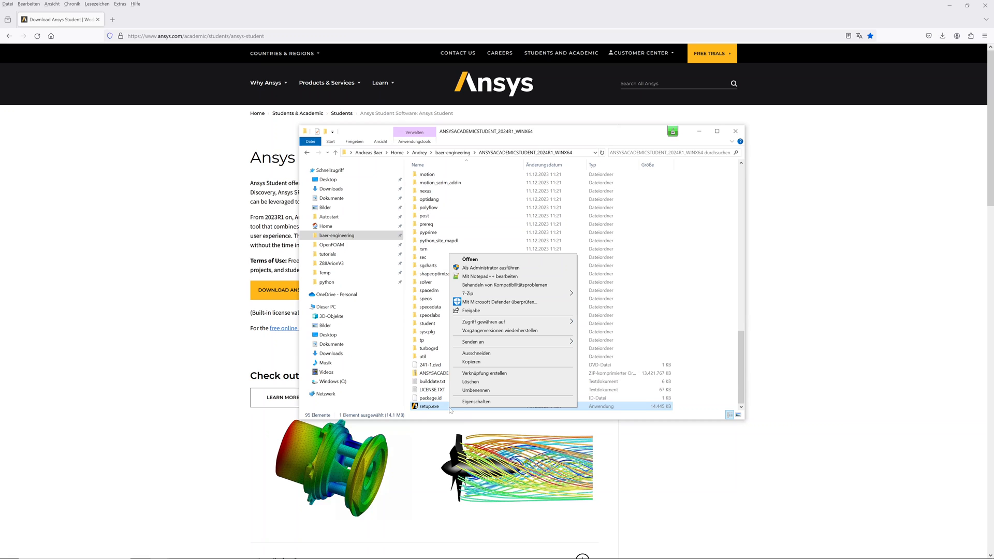
mouse_move(512, 267)
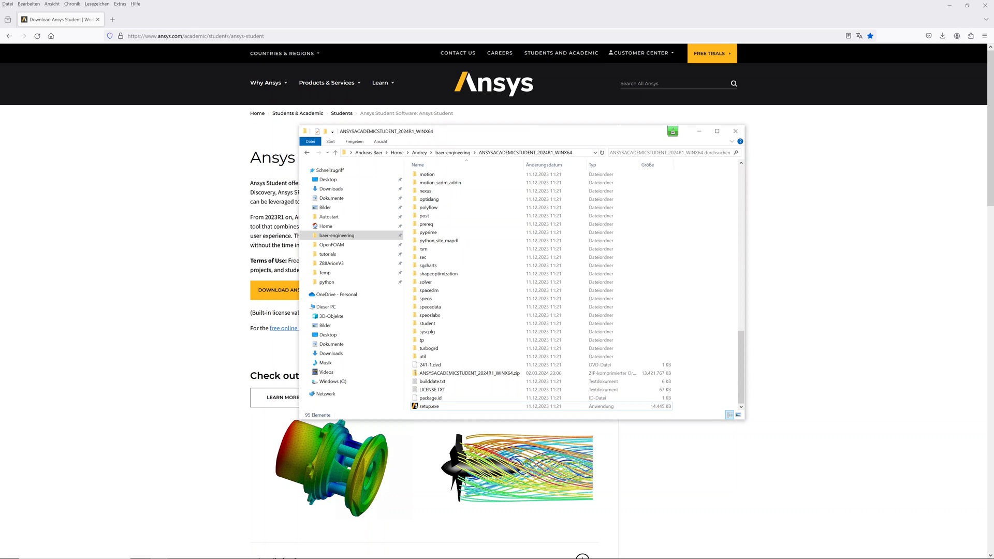
Step: Run setup.exe, agree to the license and keep the default installation directory
double_click(427, 406)
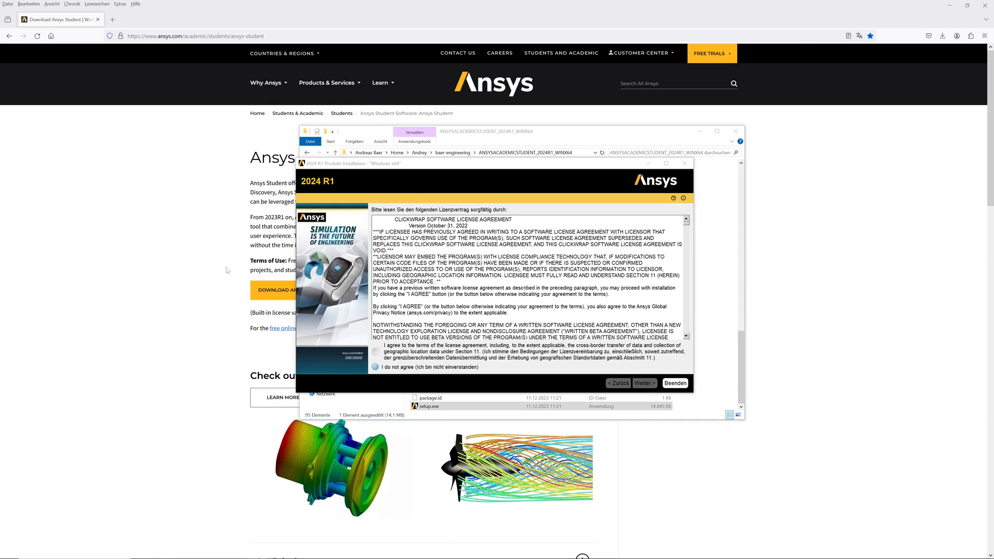
click(375, 349)
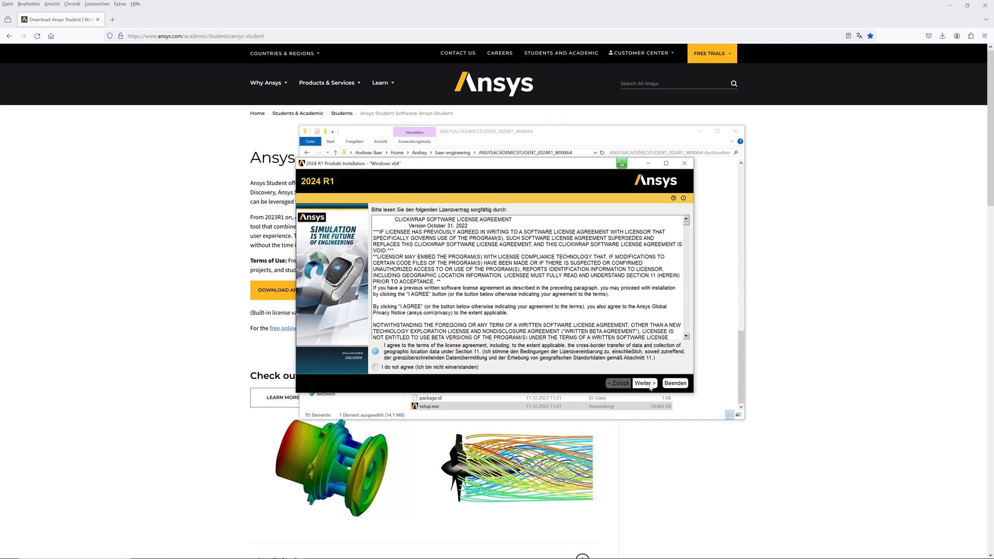
click(643, 383)
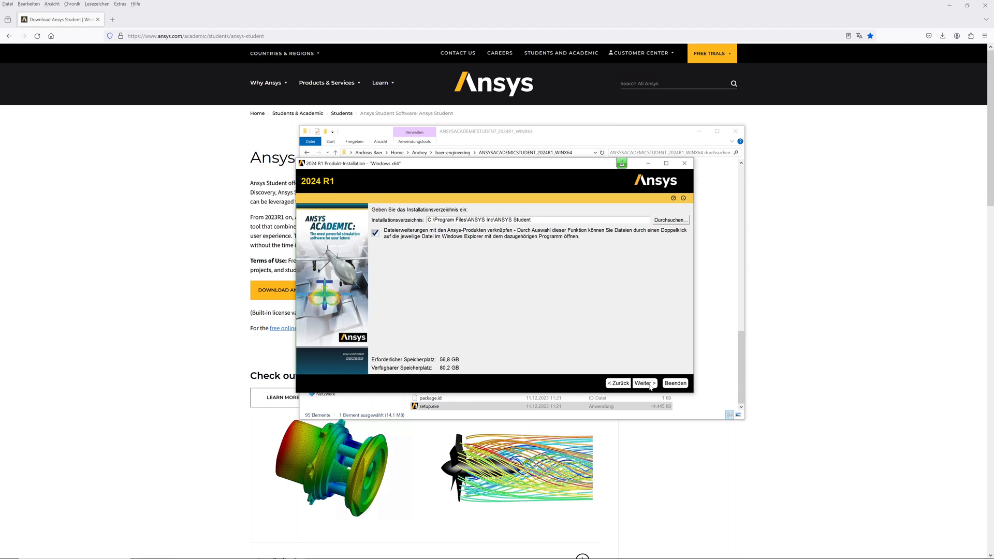
click(643, 383)
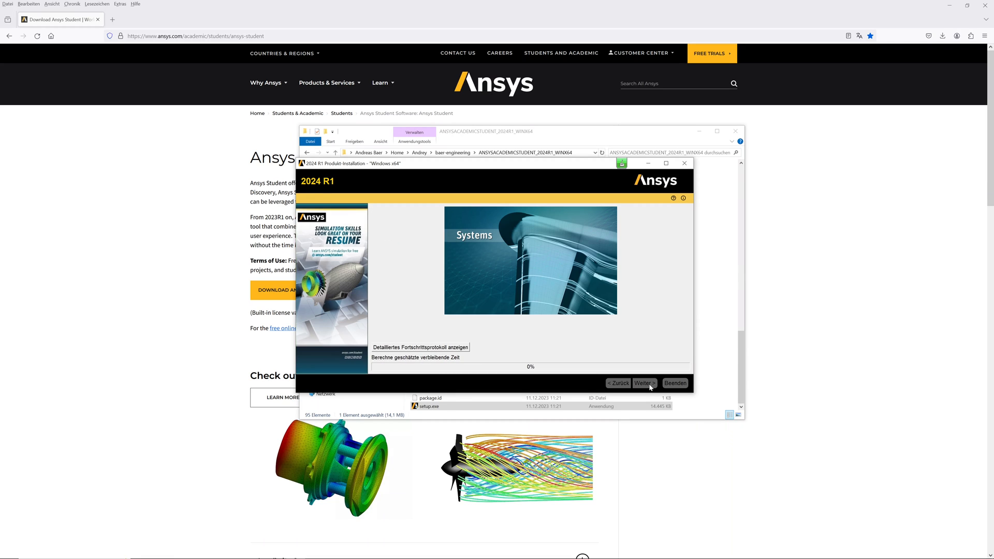
mouse_move(618, 357)
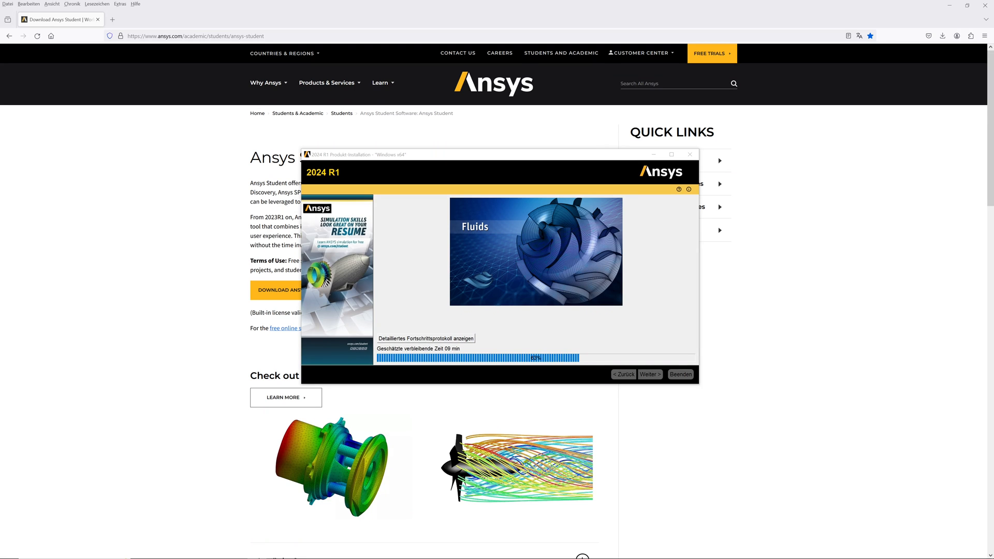
Step: Expand the Ansys 2024 R1 Start menu group and scroll down to Workbench 2024 R1
click(8, 550)
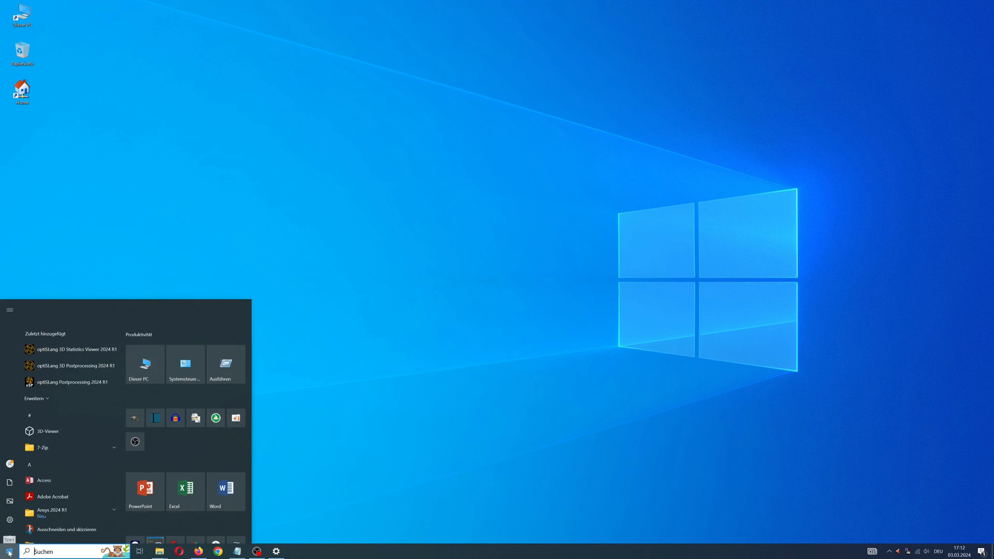
scroll(down, 3)
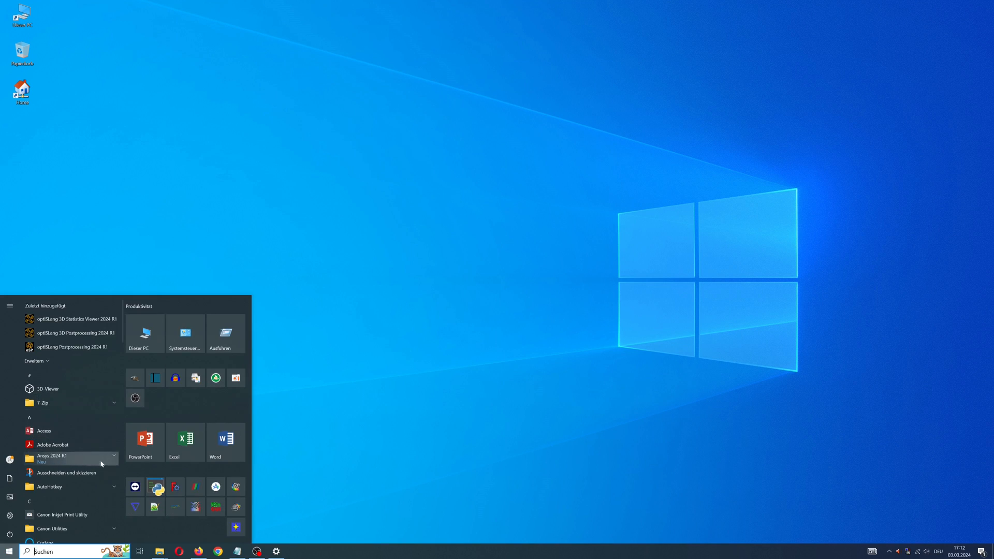
click(54, 455)
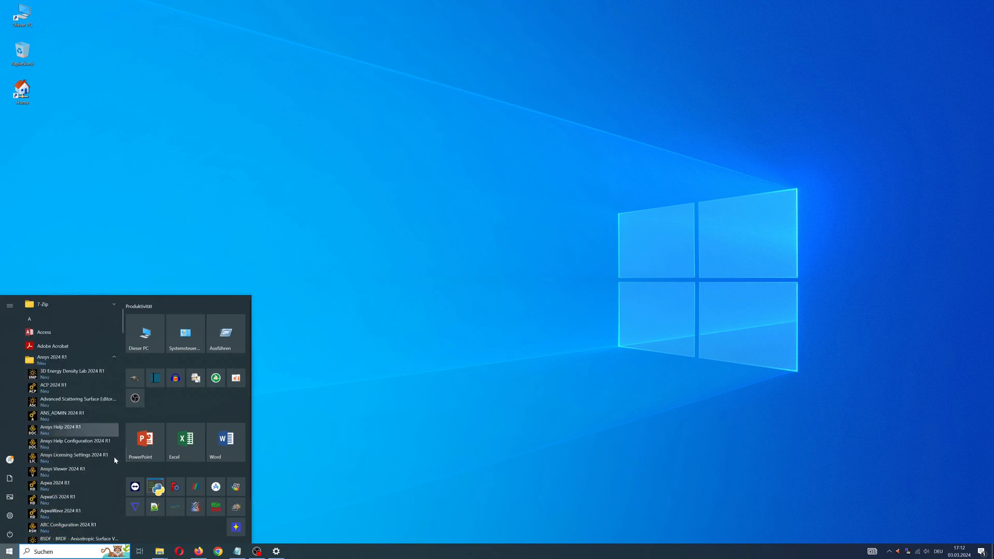
scroll(down, 3)
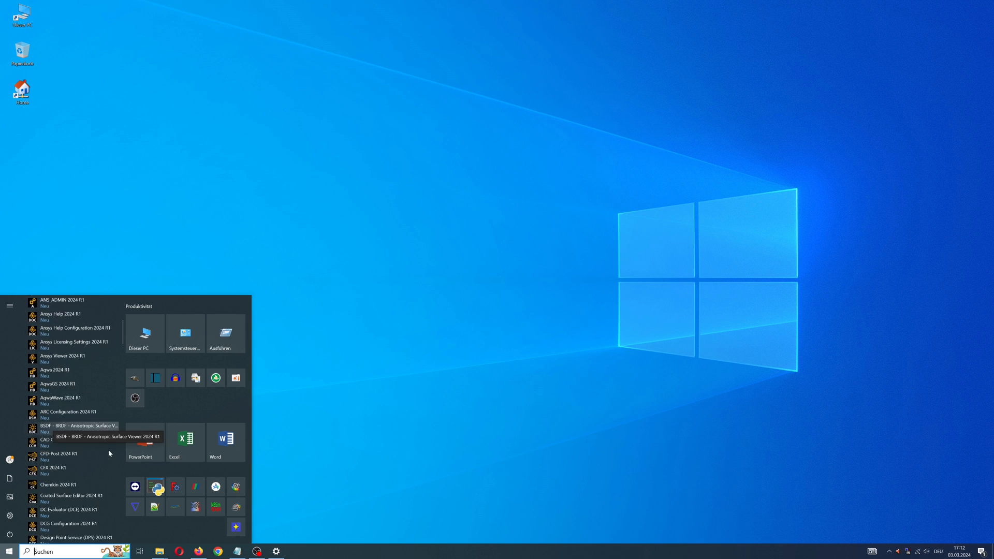
scroll(down, 3)
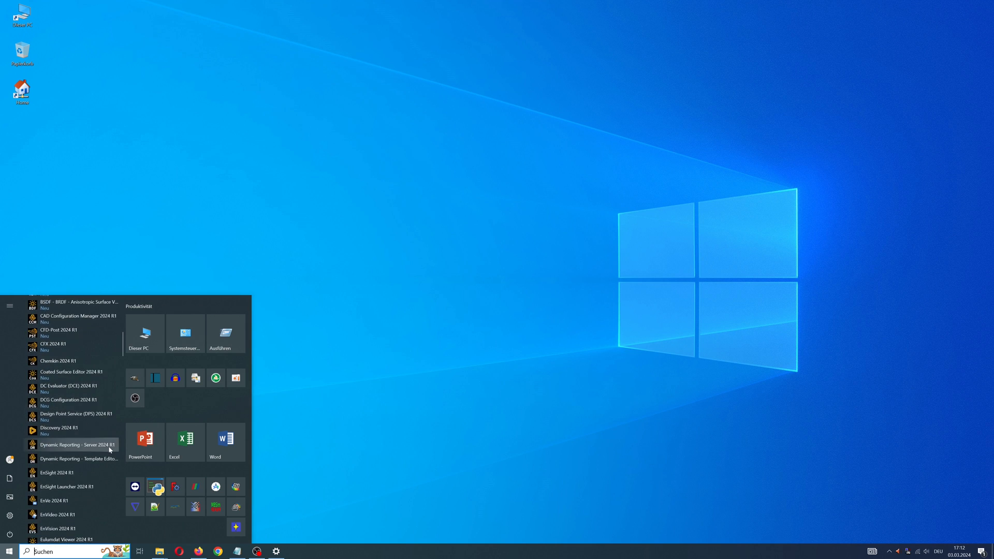
scroll(down, 3)
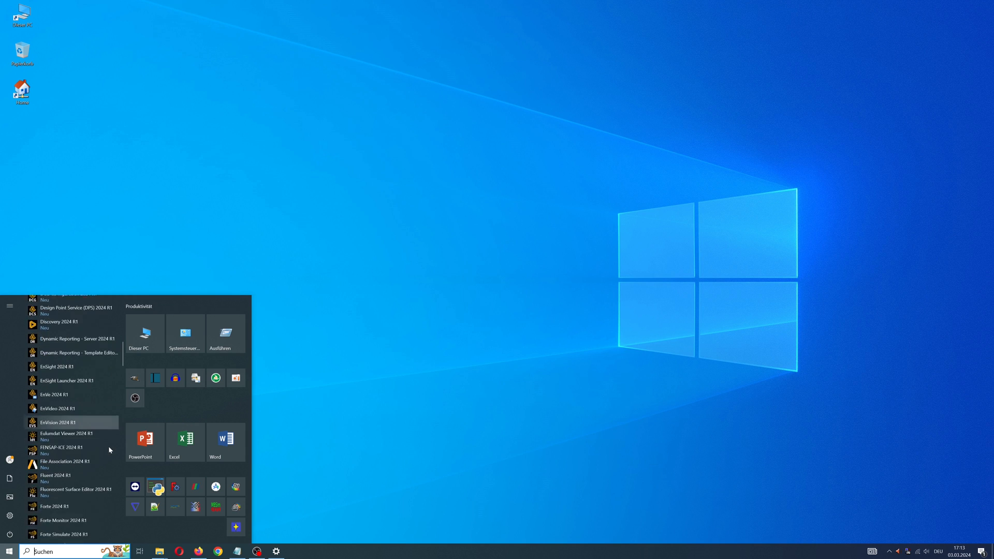
scroll(down, 3)
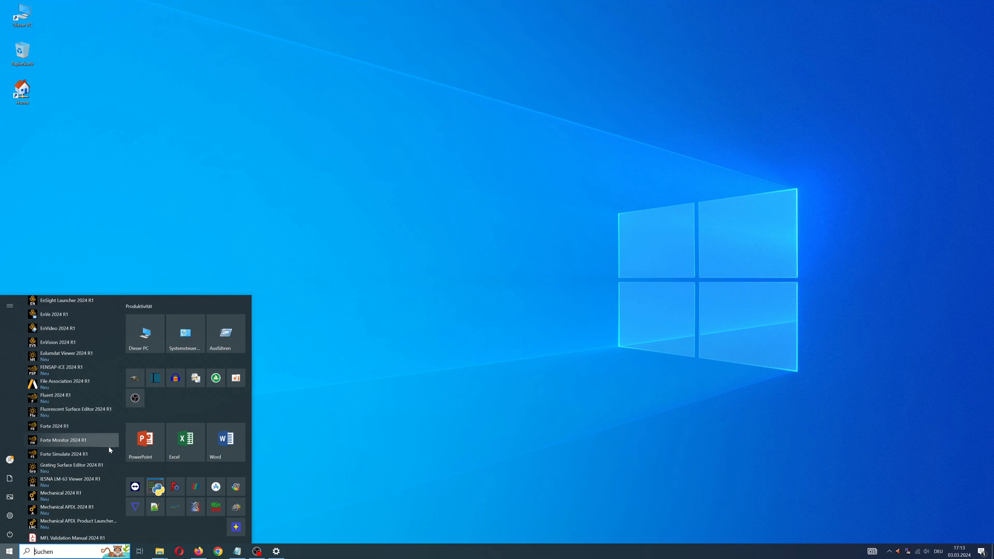
scroll(down, 3)
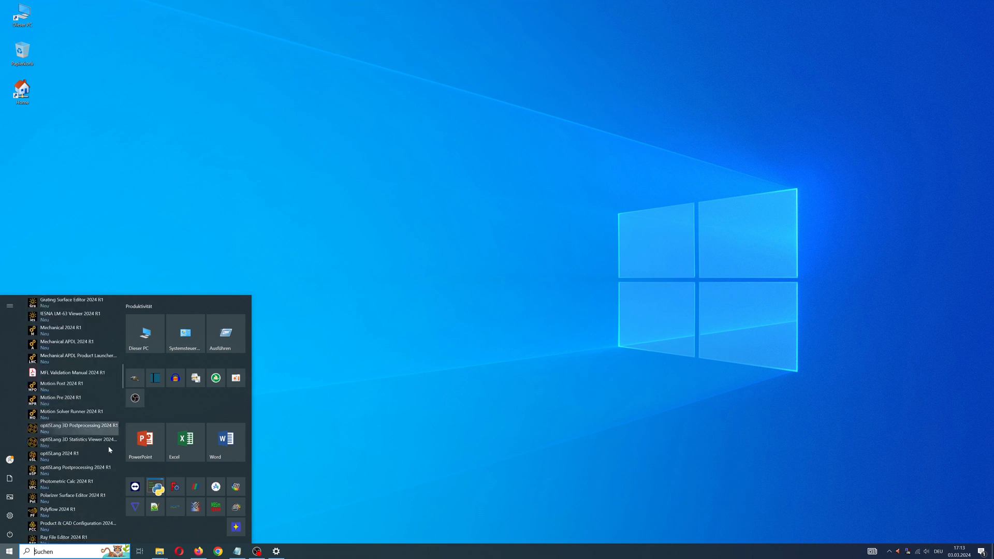
scroll(down, 3)
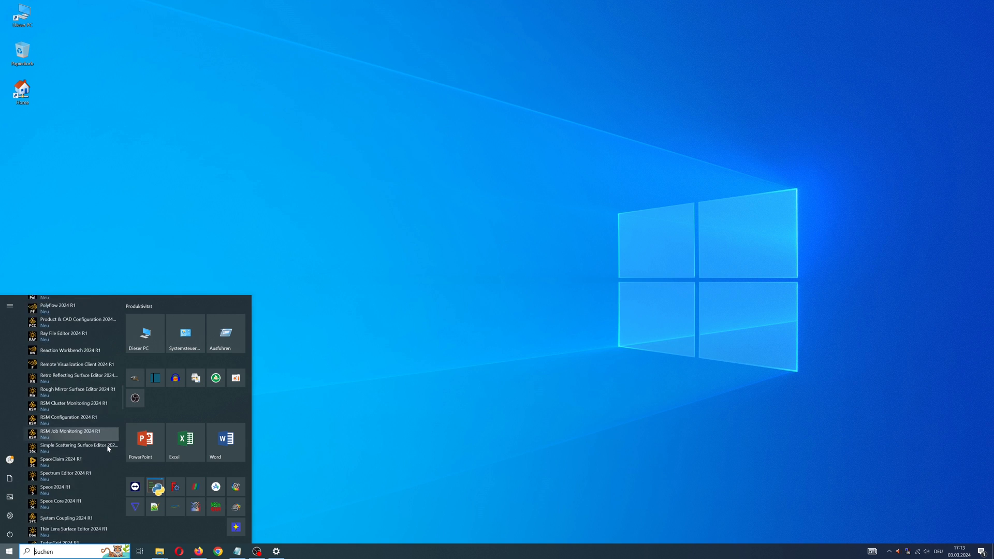
scroll(down, 3)
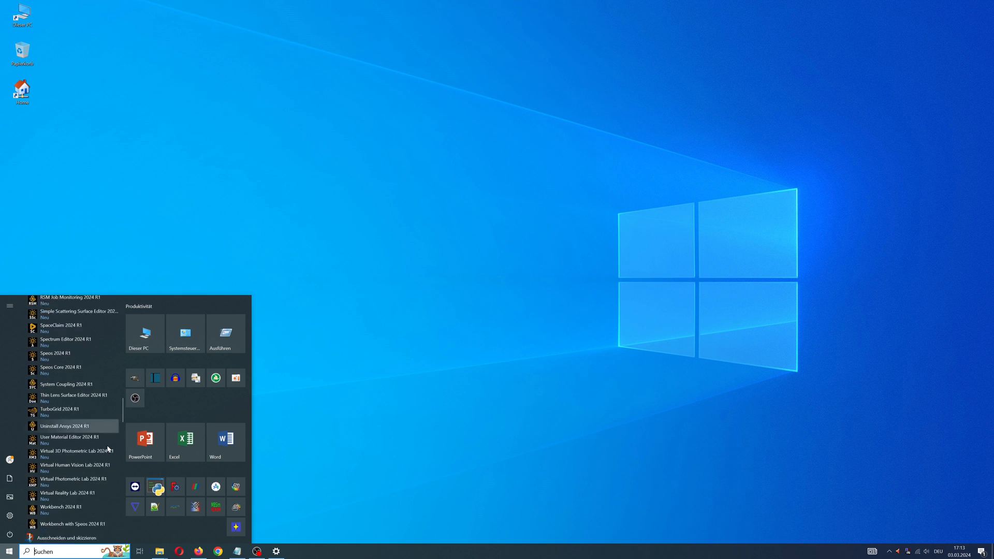
scroll(down, 3)
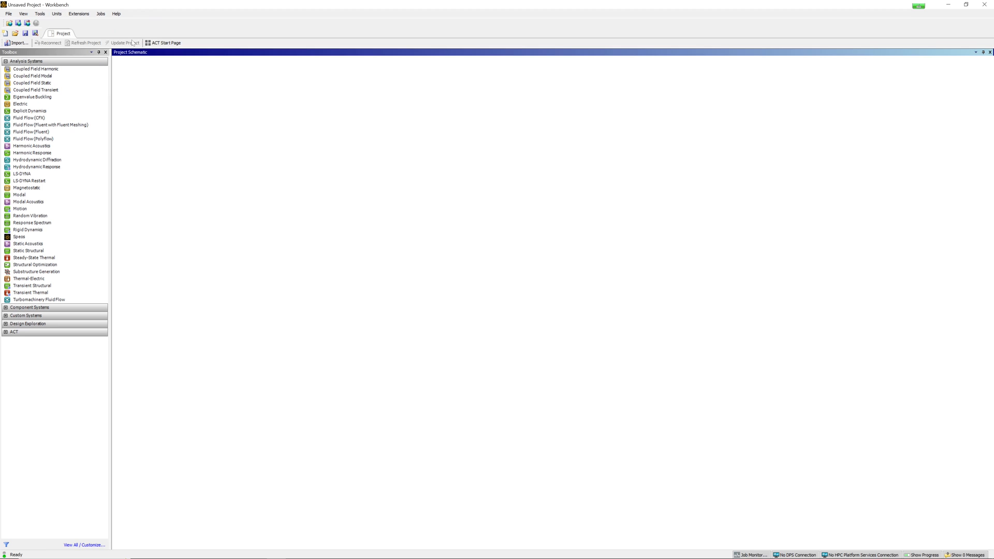
mouse_move(29, 244)
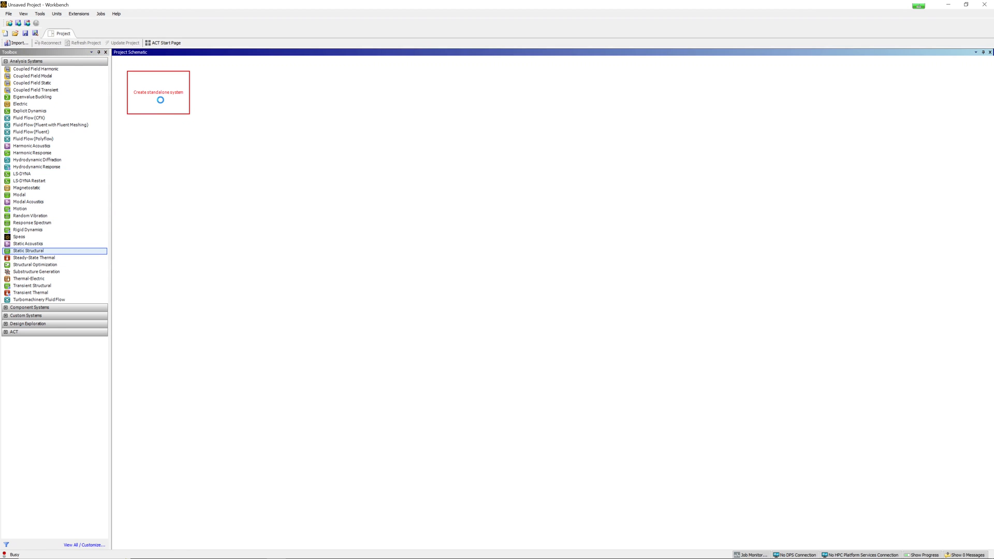
Step: Add a Static Structural system, inspect Structural Steel in Engineering Data, then return to Project
double_click(27, 250)
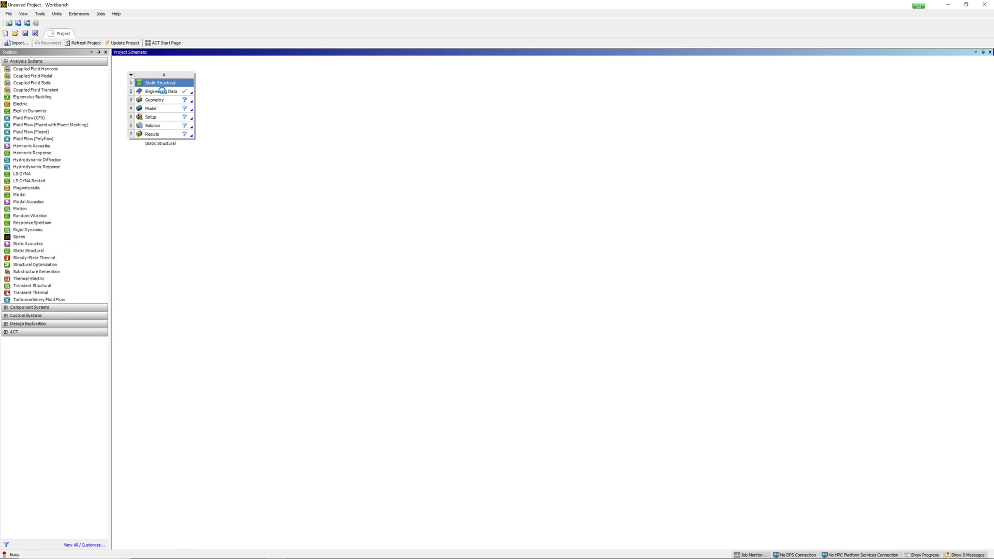
double_click(155, 91)
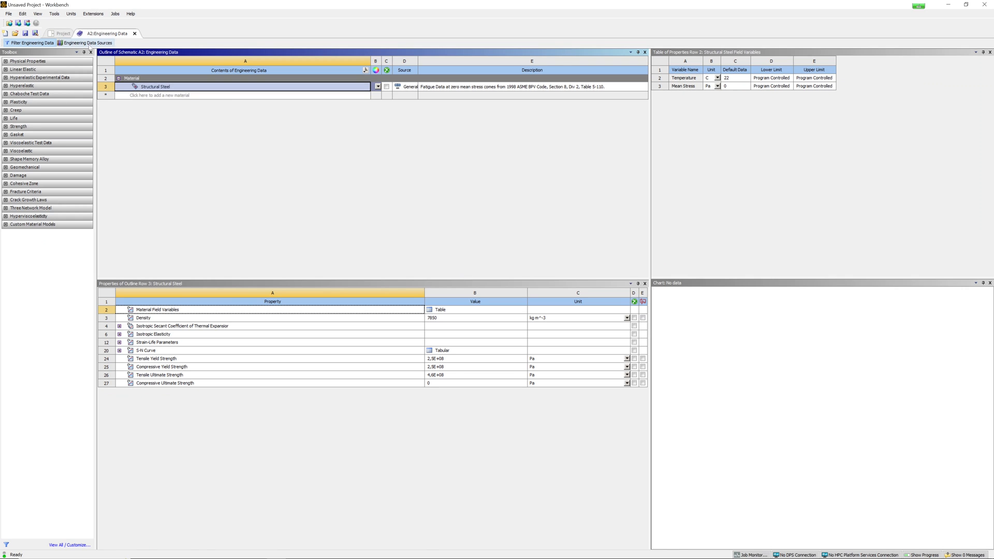
click(86, 43)
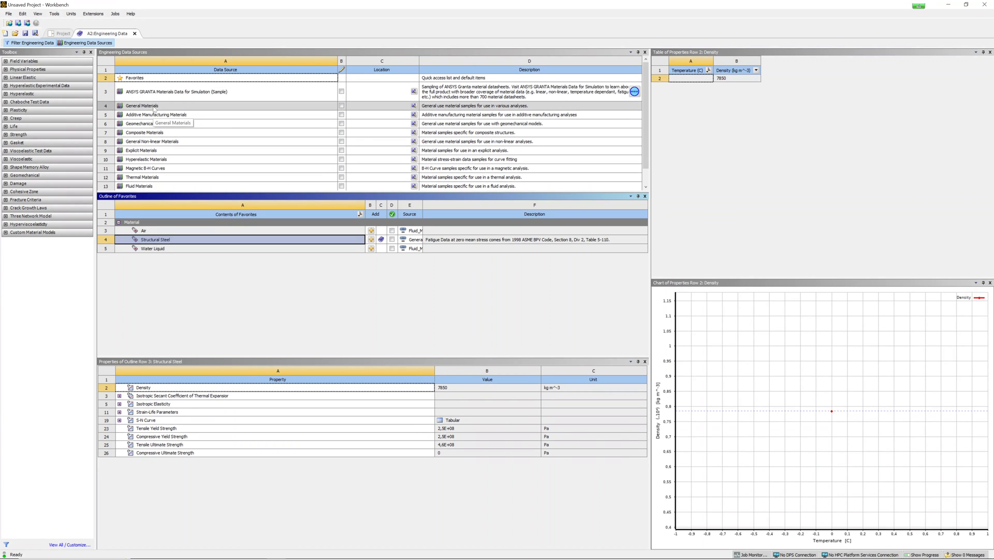
click(88, 43)
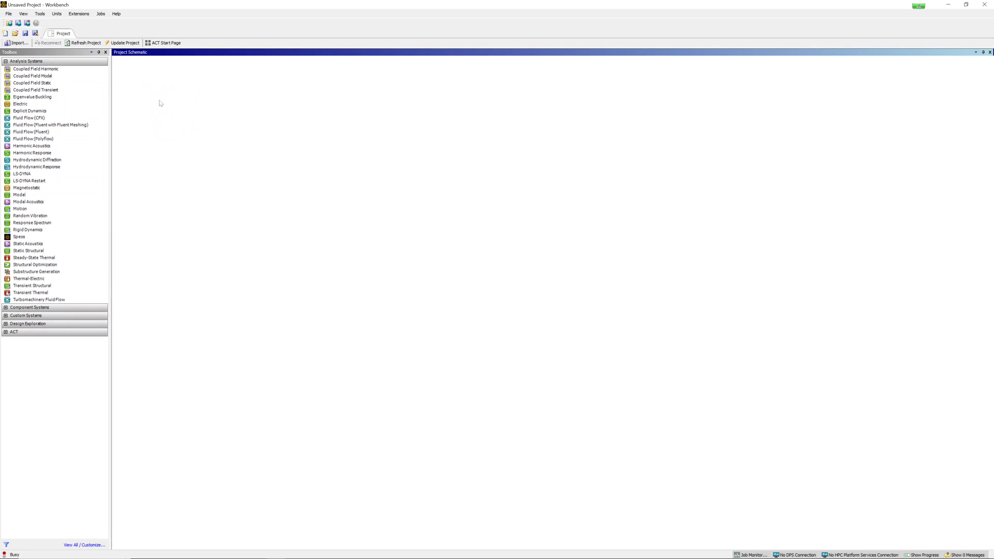
Step: Choose New SpaceClaim Geometry from the Static Structural Geometry cell's context menu
right_click(152, 99)
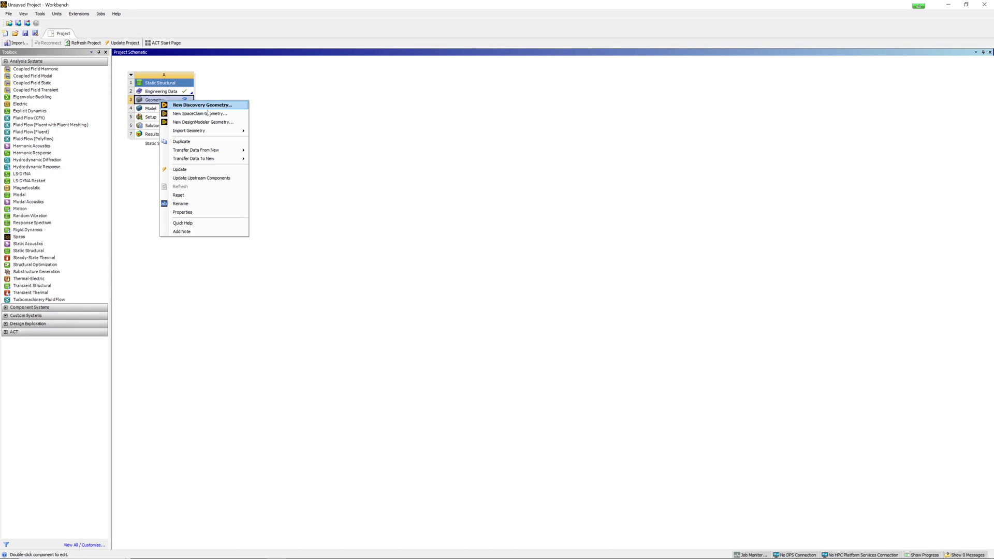
mouse_move(188, 131)
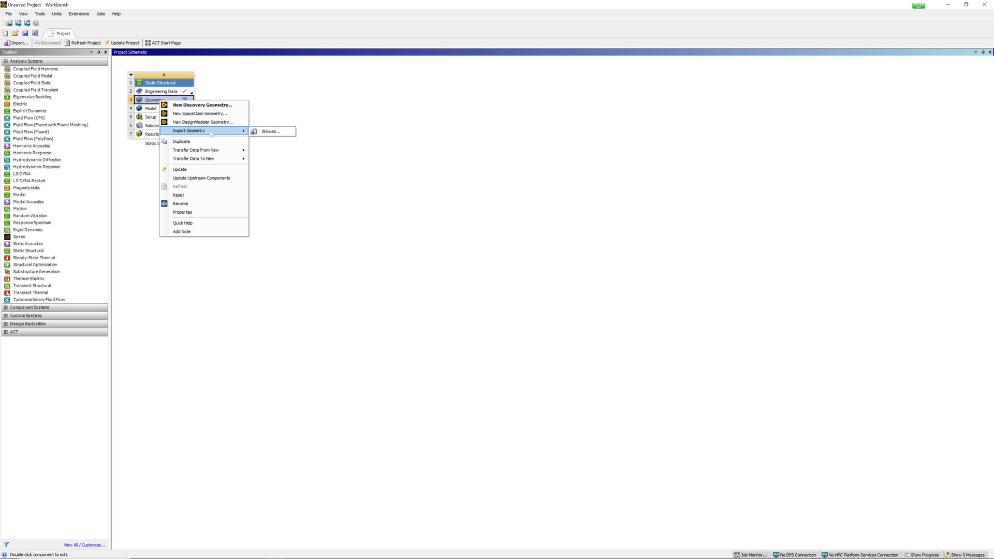
click(200, 113)
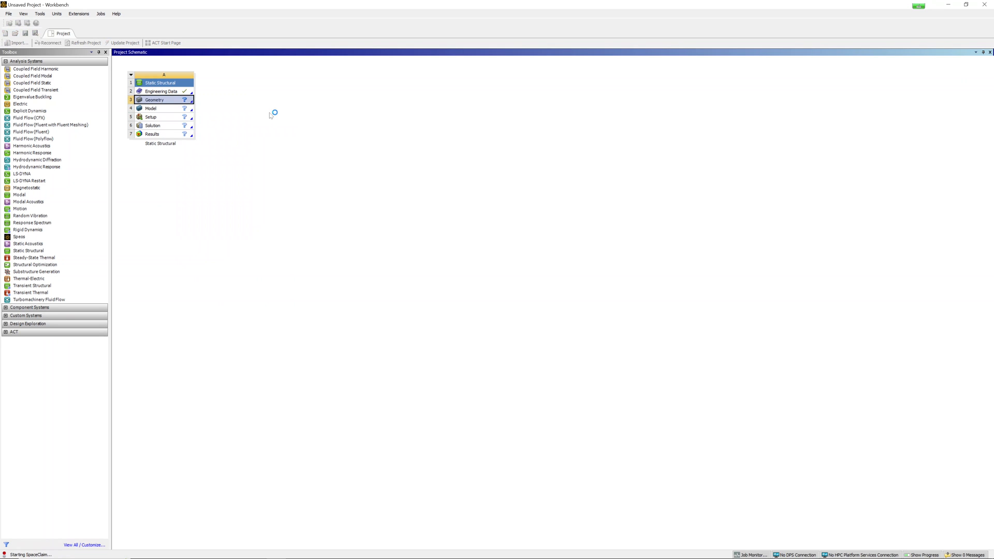
double_click(153, 100)
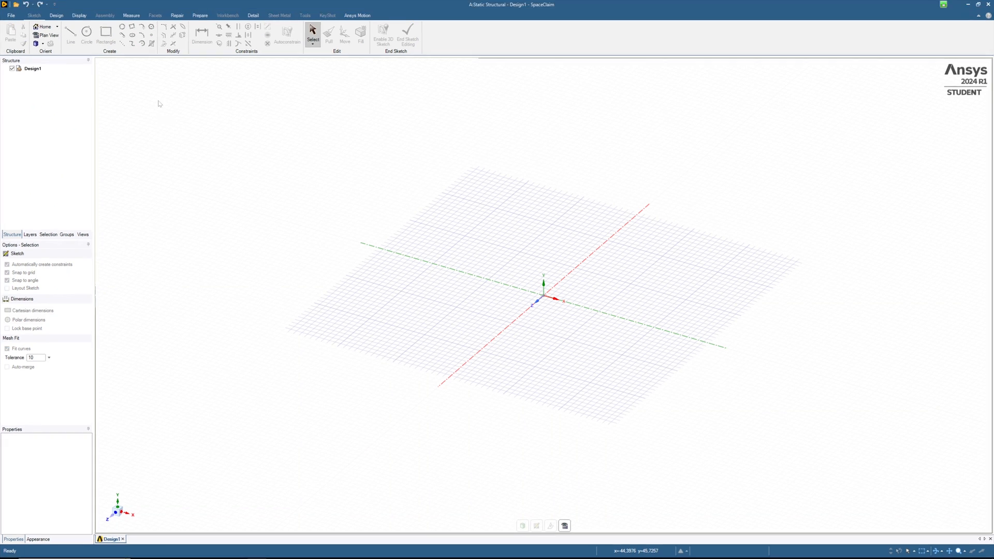
Step: Sketch a rectangle on the grid and pull it into a solid beam
click(105, 32)
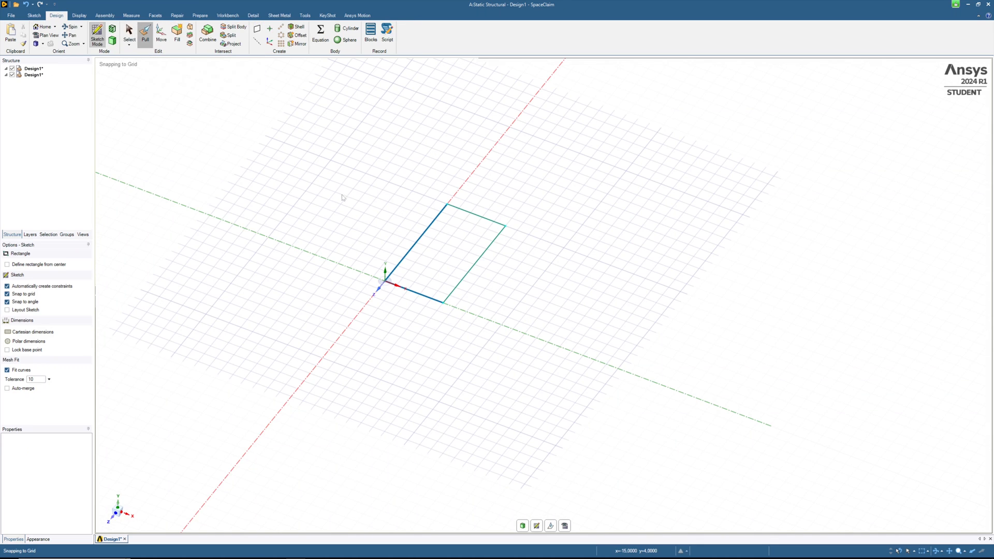
click(145, 35)
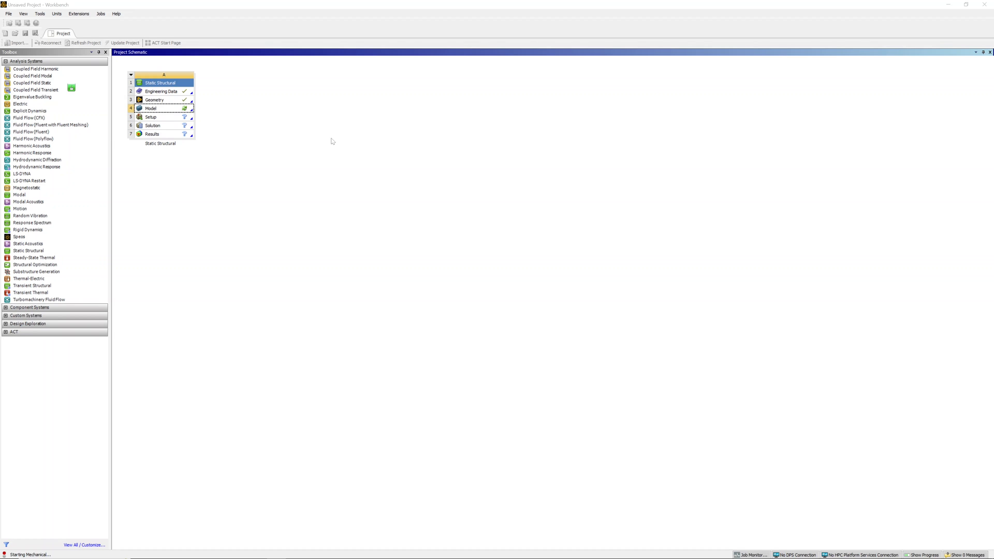
Step: Double-click the Static Structural Model cell to launch Mechanical
double_click(150, 107)
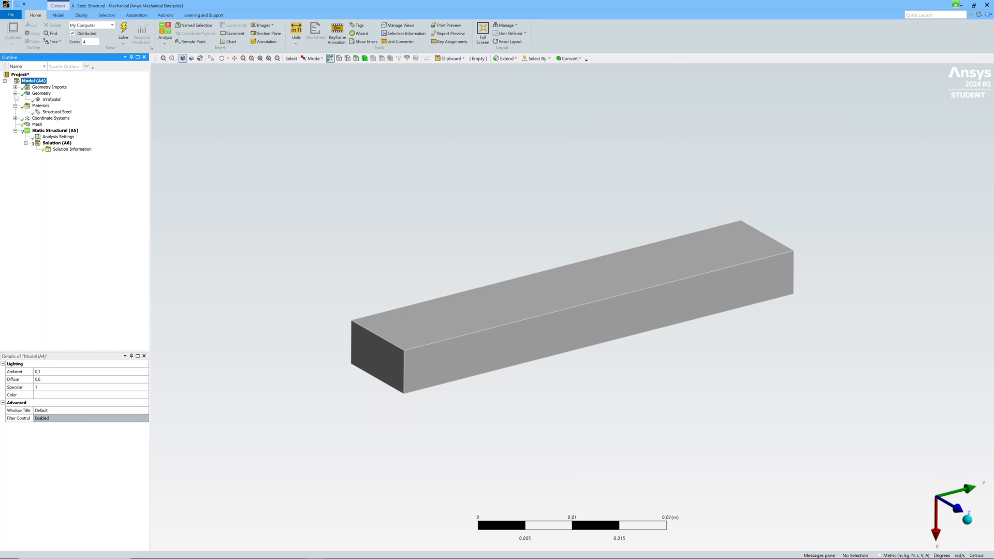
Step: Add a 5 mm body sizing control to the beam's mesh
click(37, 123)
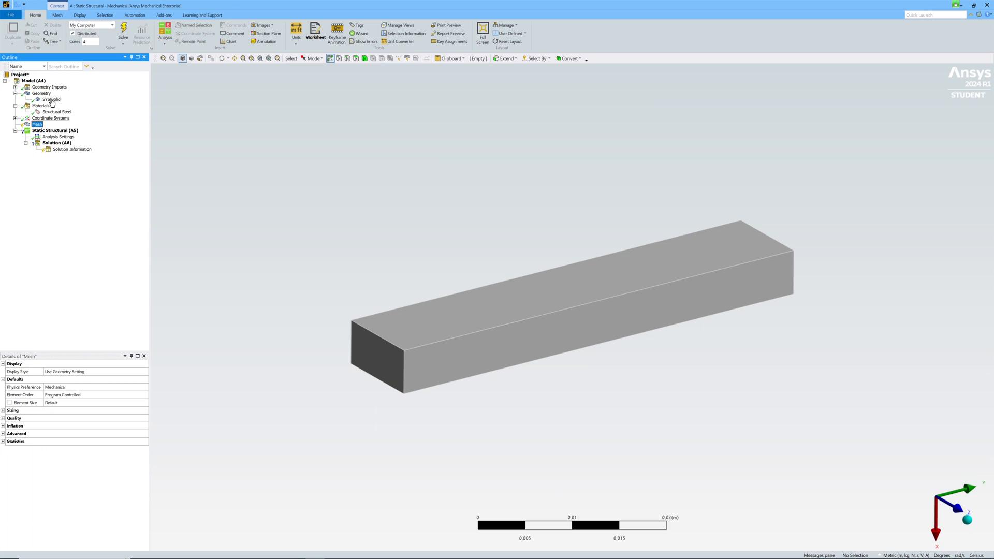
click(57, 14)
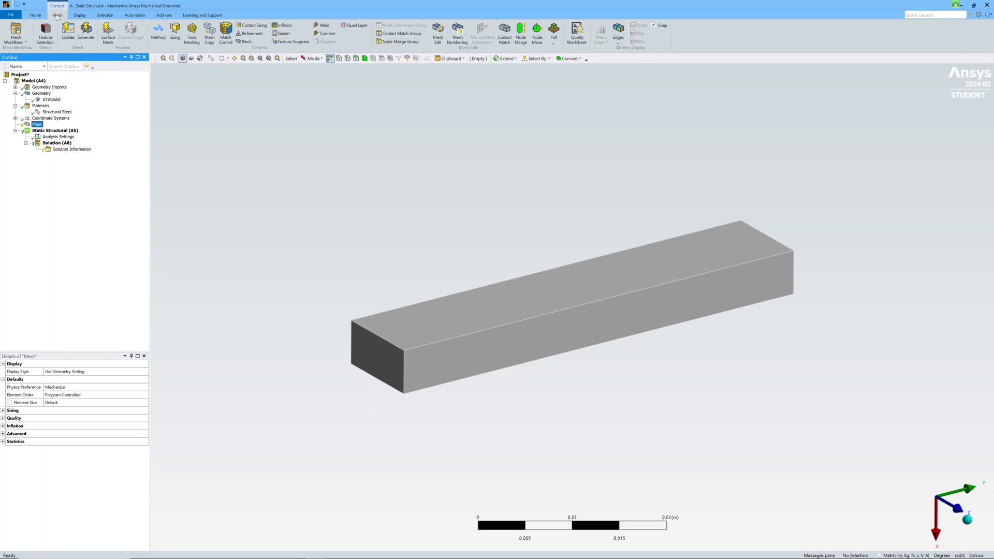
mouse_move(175, 31)
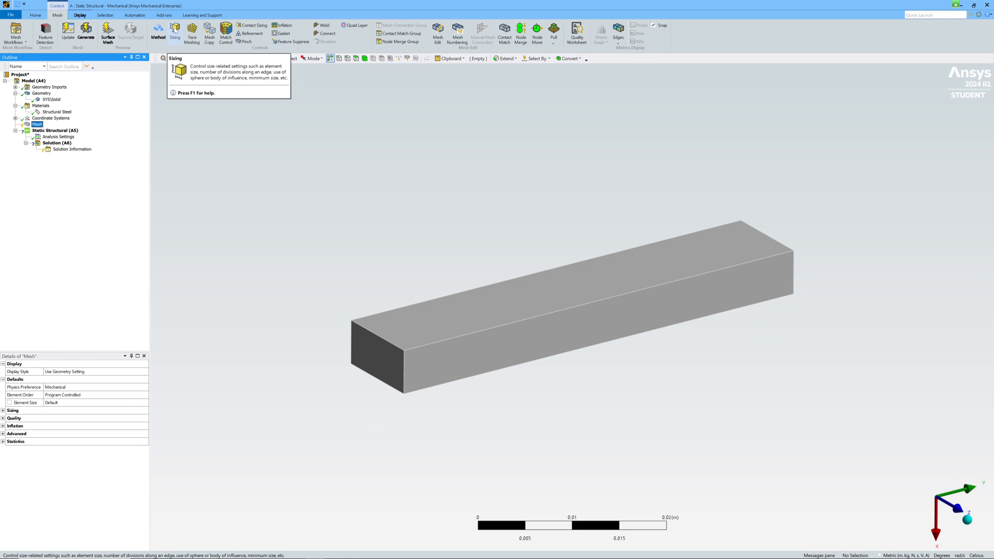
click(176, 34)
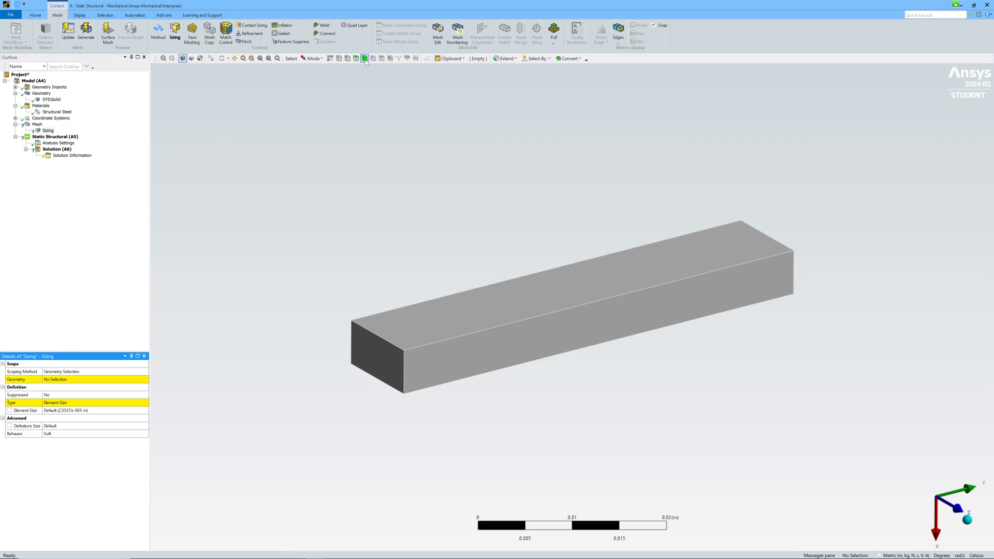
click(94, 379)
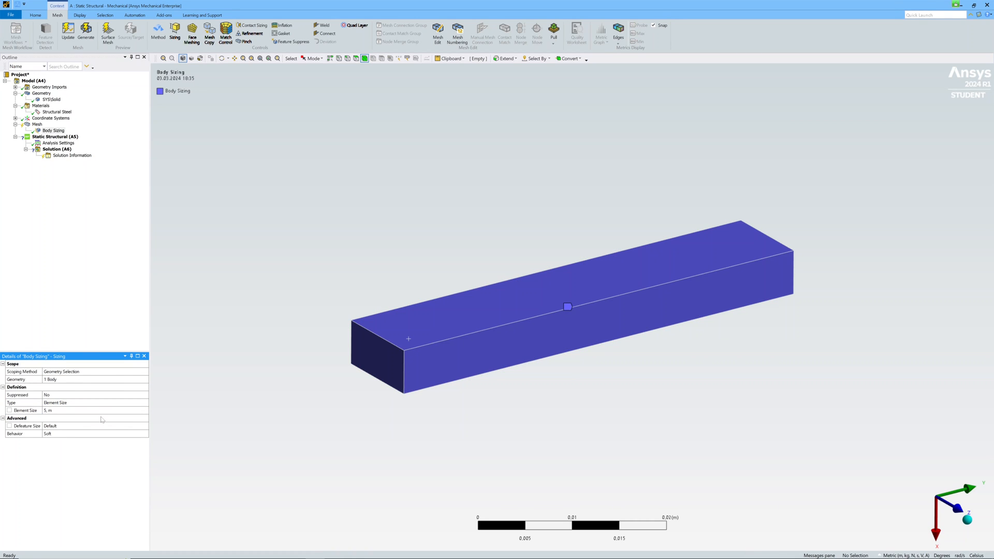
mouse_move(107, 34)
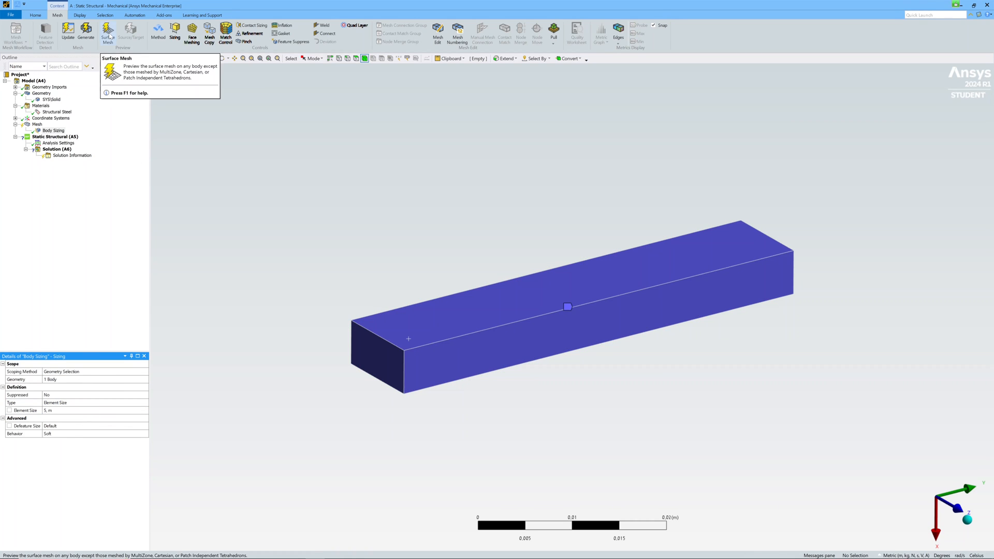
Step: Switch units to Metric (mm, t, N, s) and generate the mesh
click(35, 15)
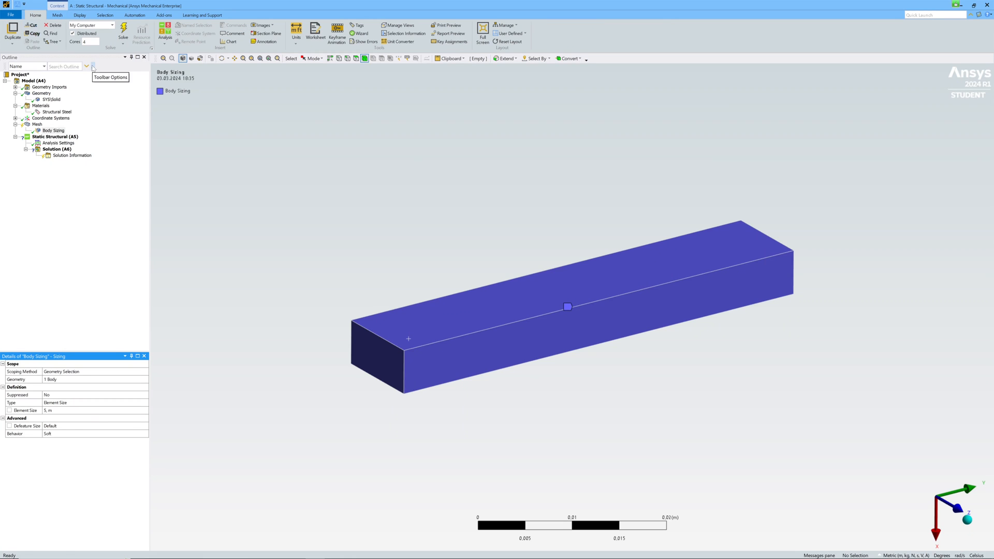
click(296, 32)
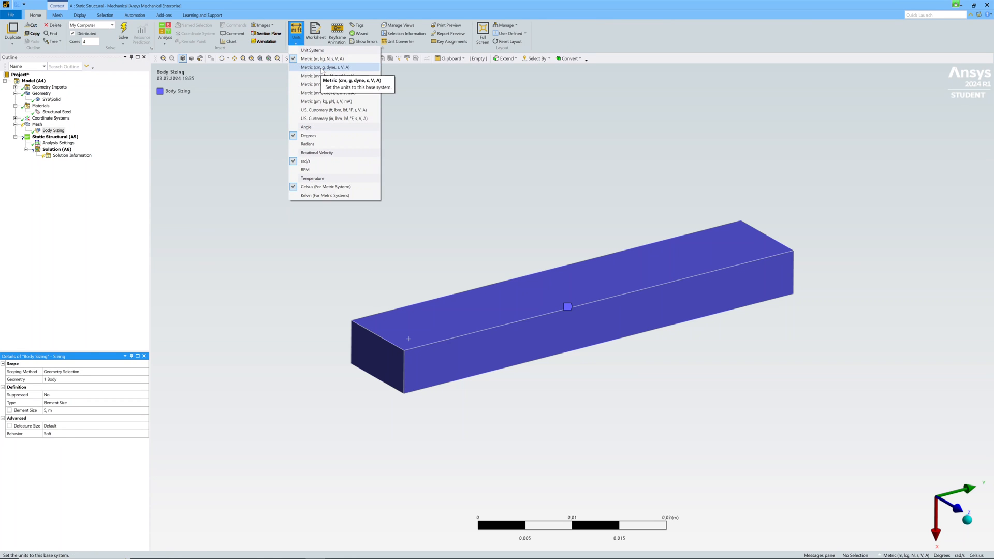
mouse_move(324, 84)
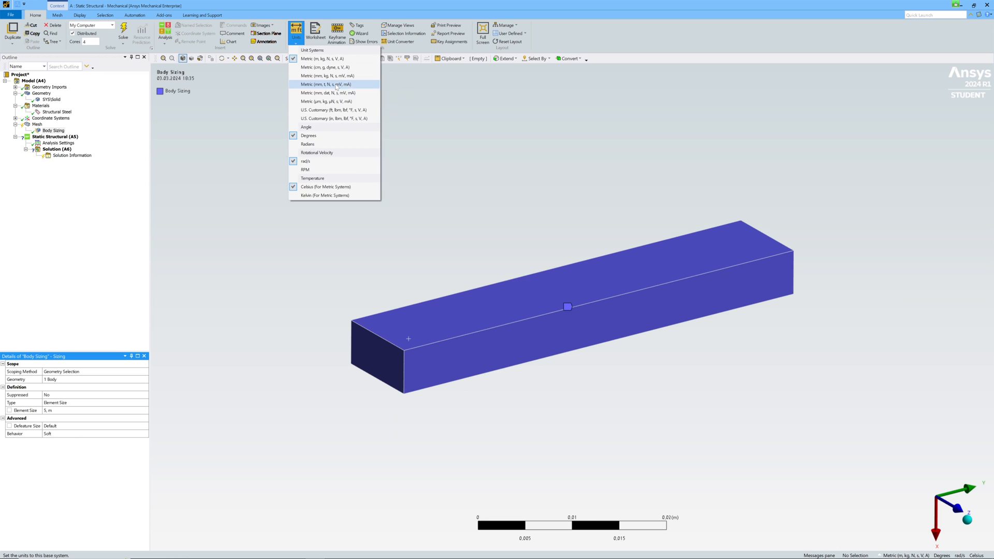
click(324, 85)
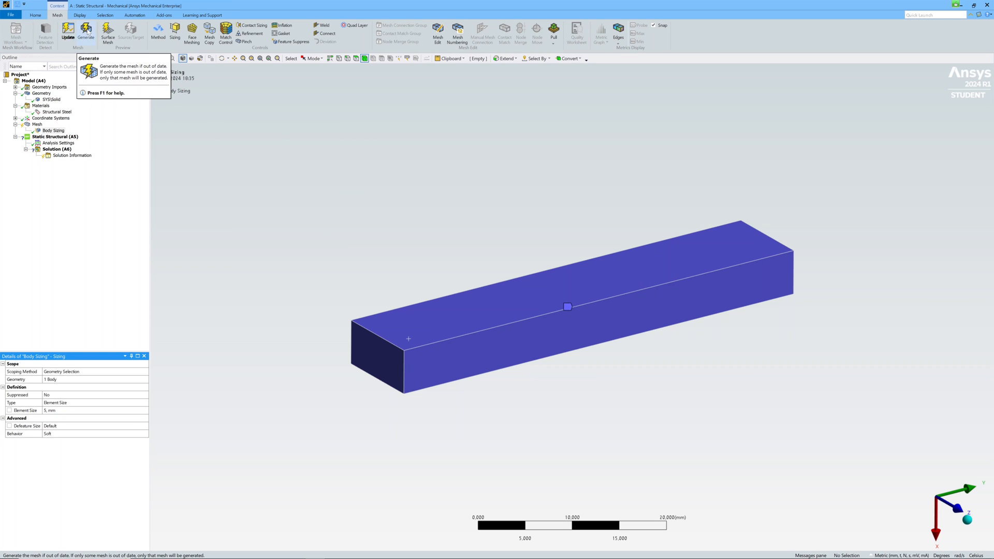
click(85, 33)
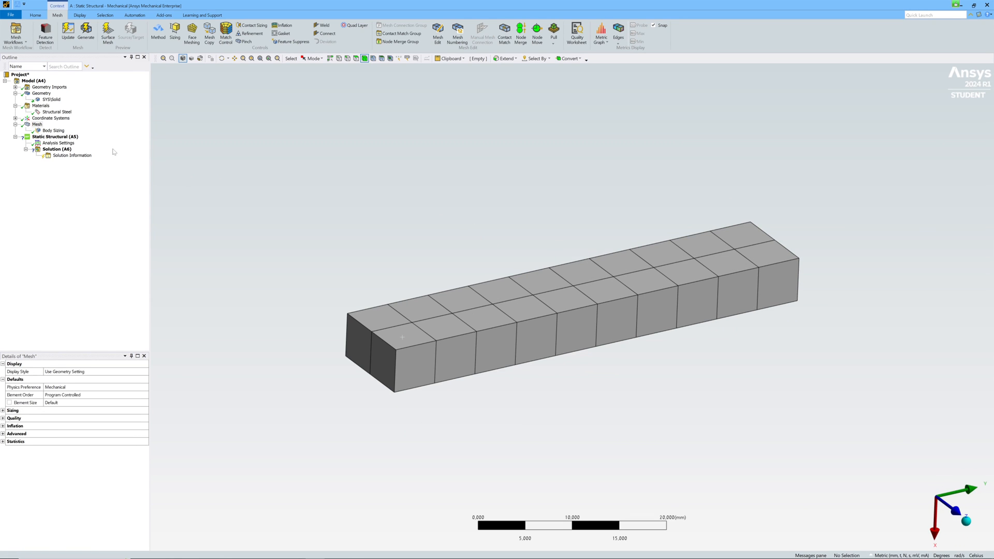
mouse_move(82, 138)
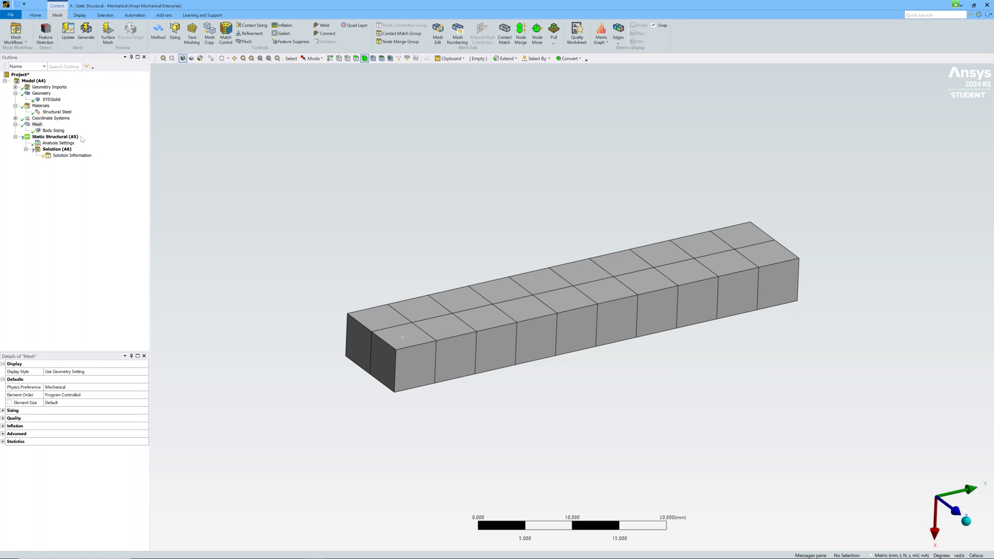
Step: Add a fixed support on the beam's near end face
click(55, 137)
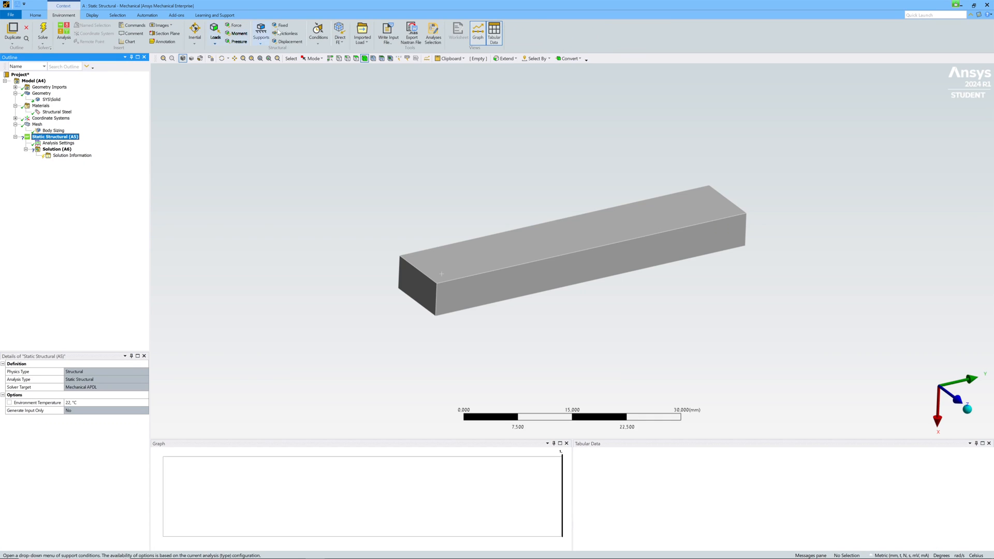
click(283, 25)
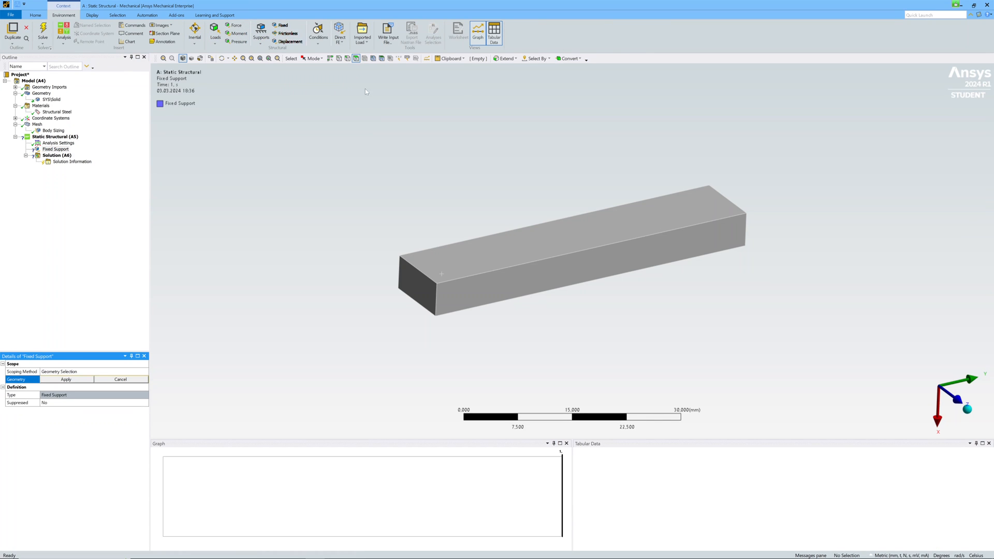
mouse_move(426, 293)
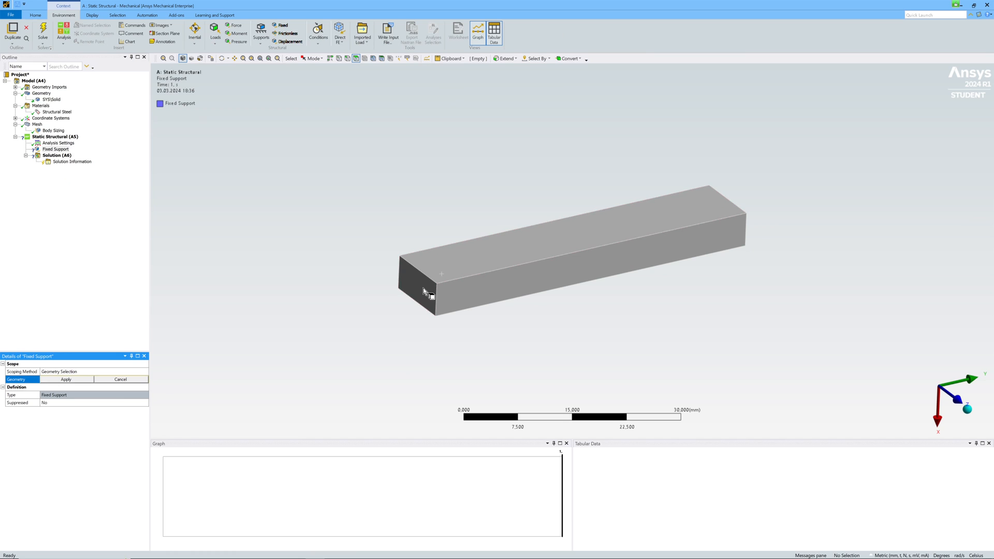
click(422, 284)
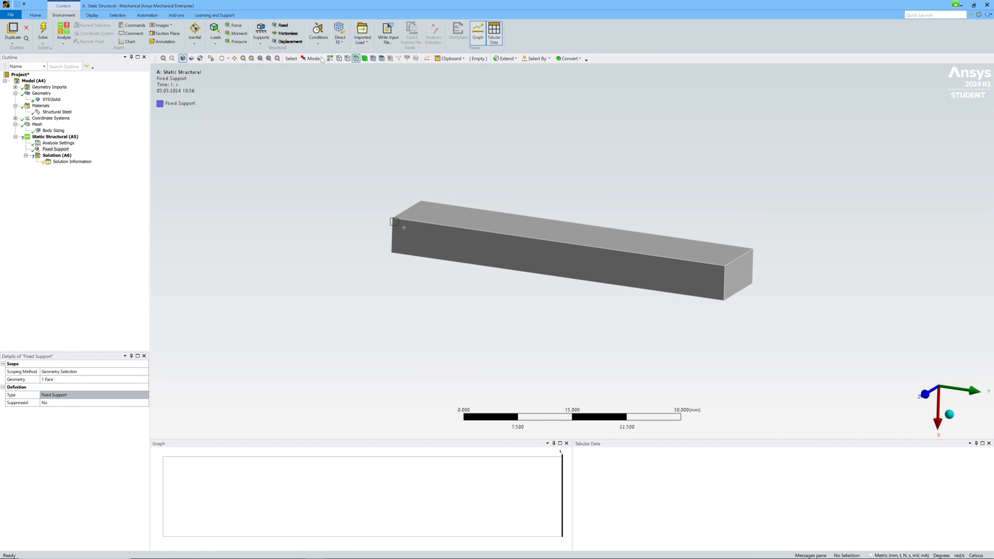
Step: Apply a 1000 N X-component force to the beam's far end face
click(235, 25)
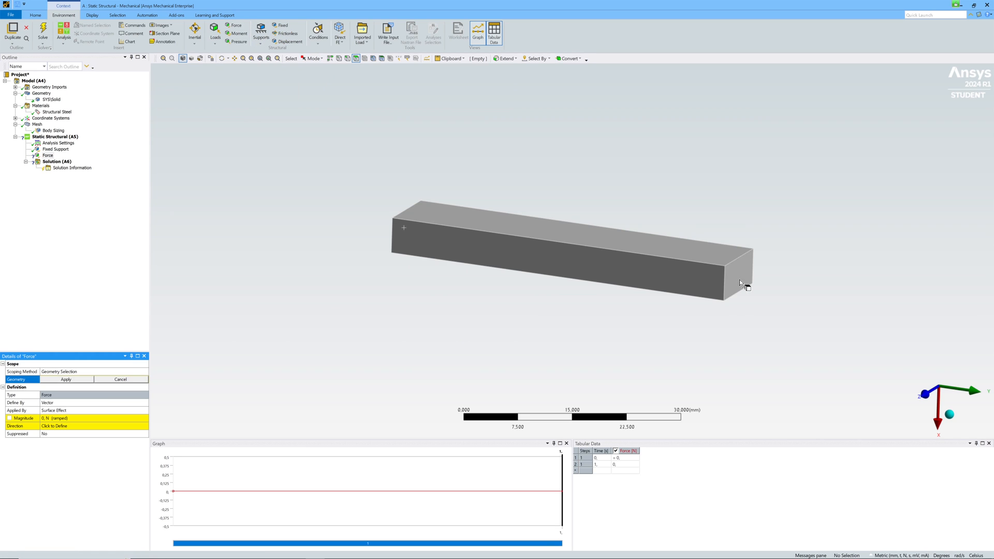
click(738, 277)
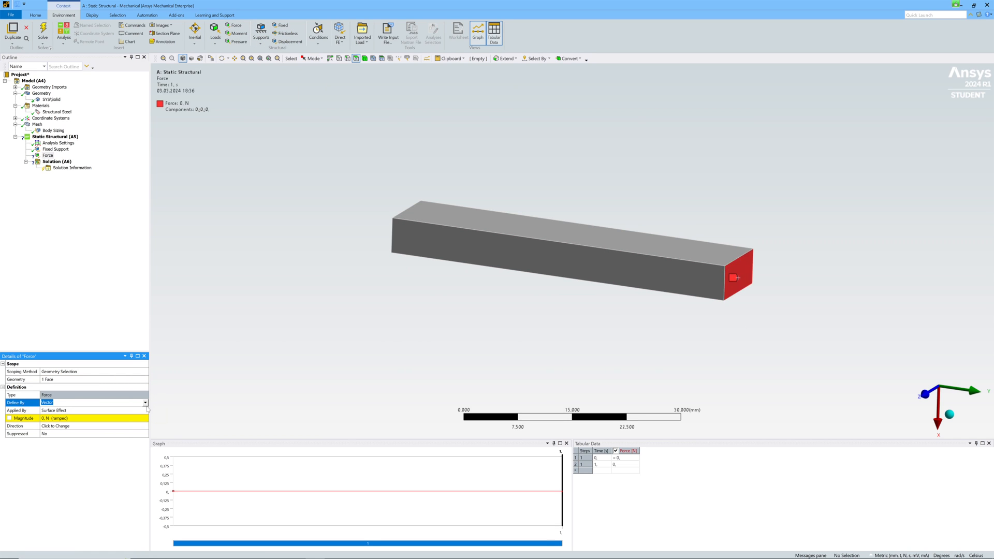
click(94, 403)
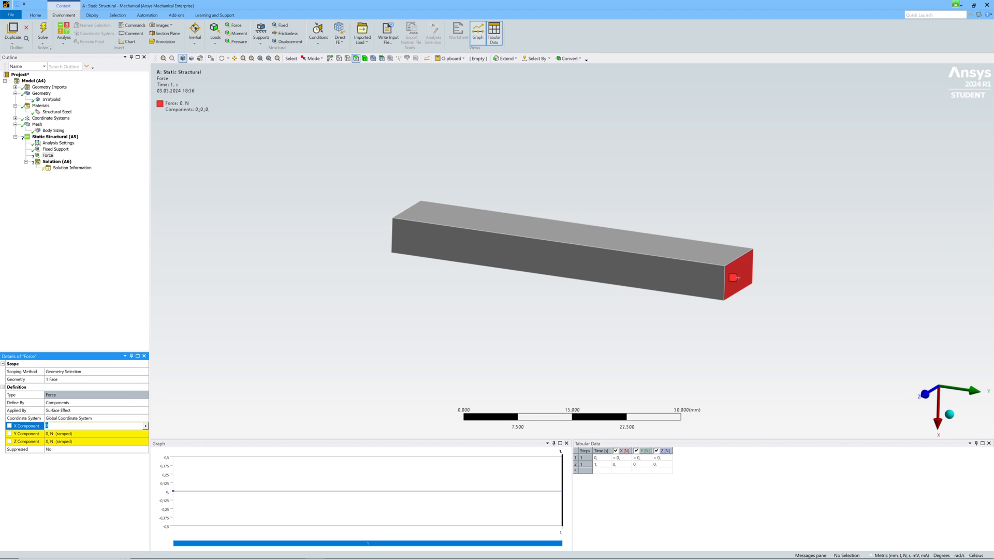
text(1000, N  (ramped)
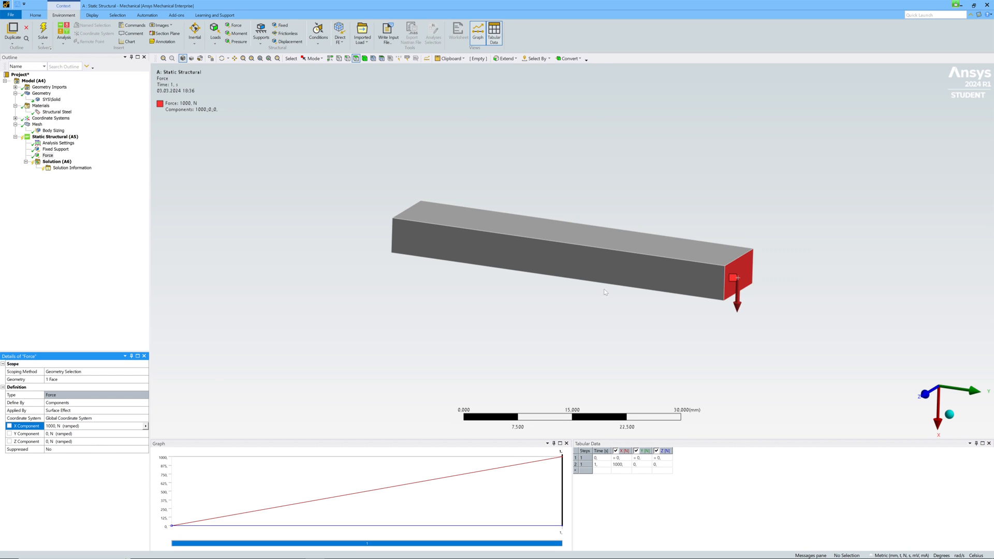
click(59, 143)
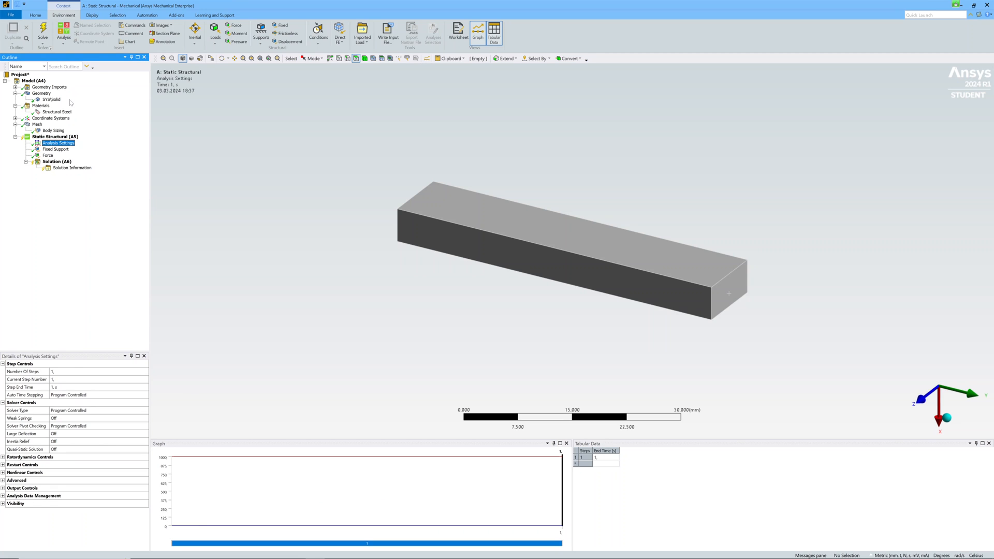
Step: Insert Total Deformation and Equivalent Stress results, solve, and display Total Deformation
click(54, 136)
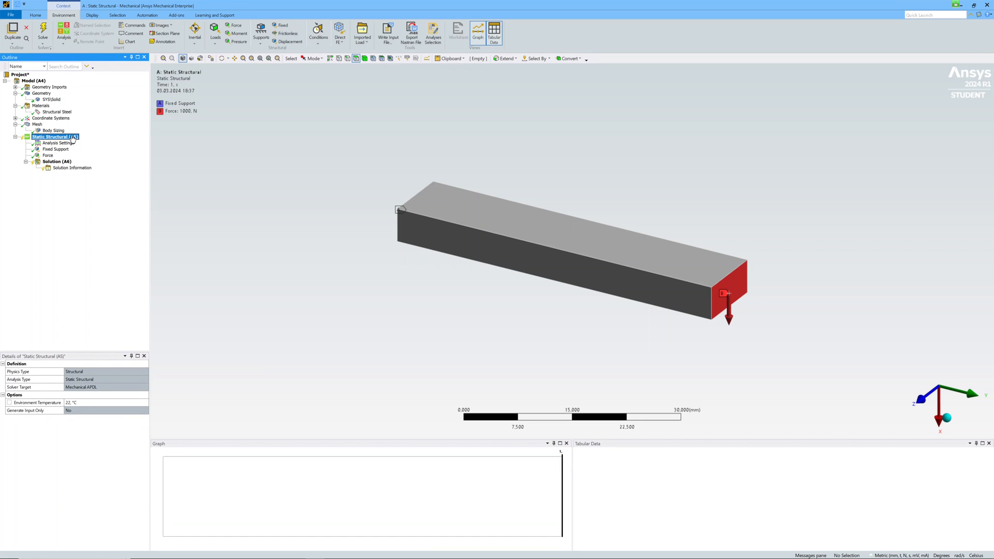
click(56, 161)
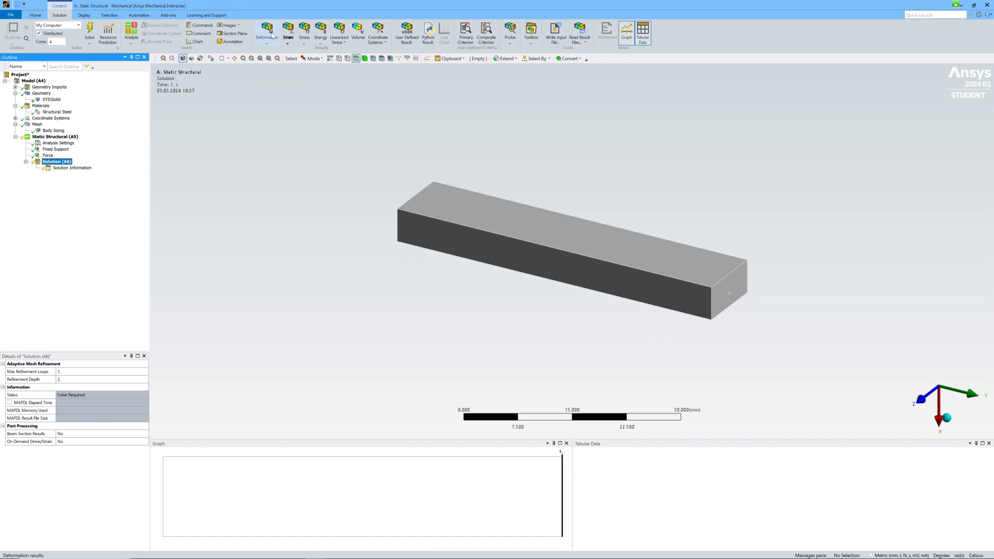
click(266, 31)
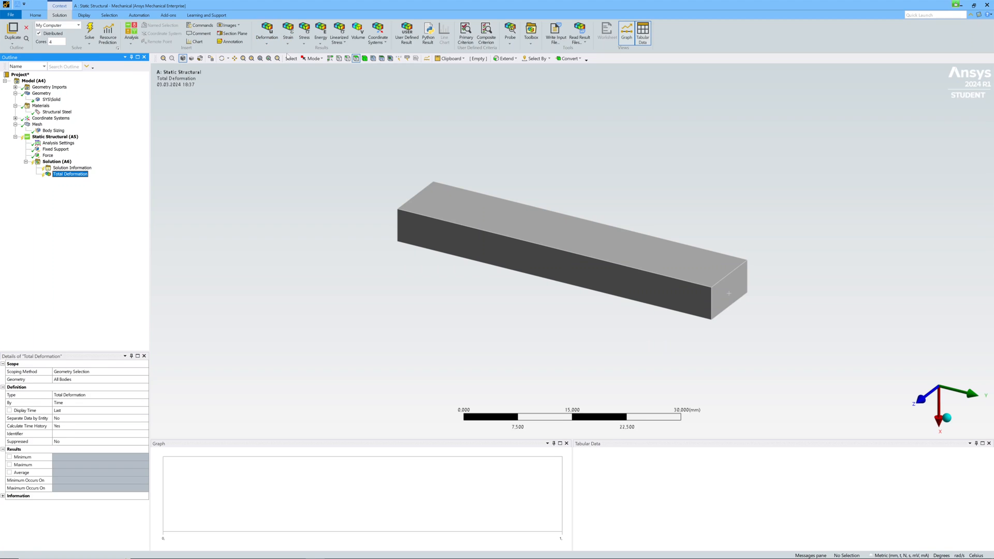
click(304, 34)
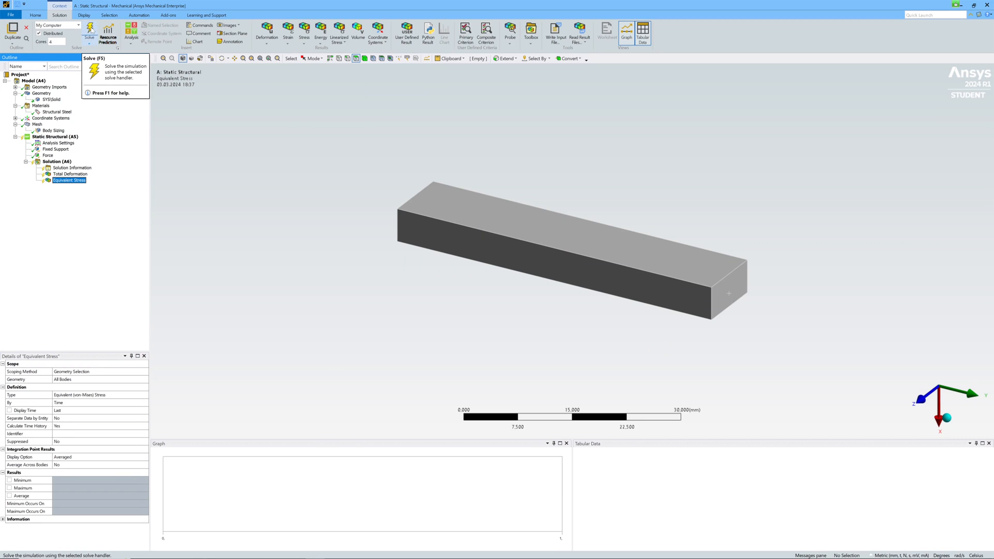
click(89, 32)
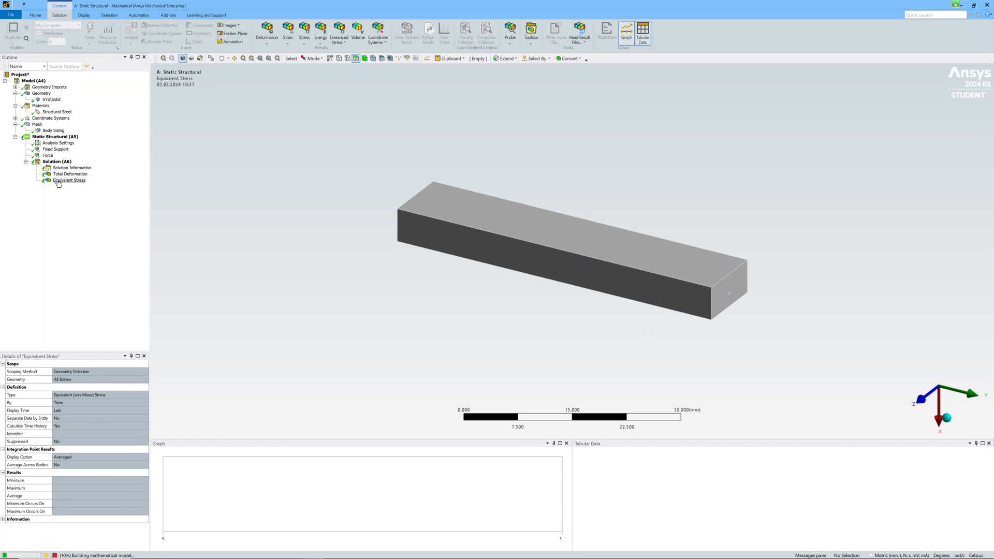
mouse_move(72, 219)
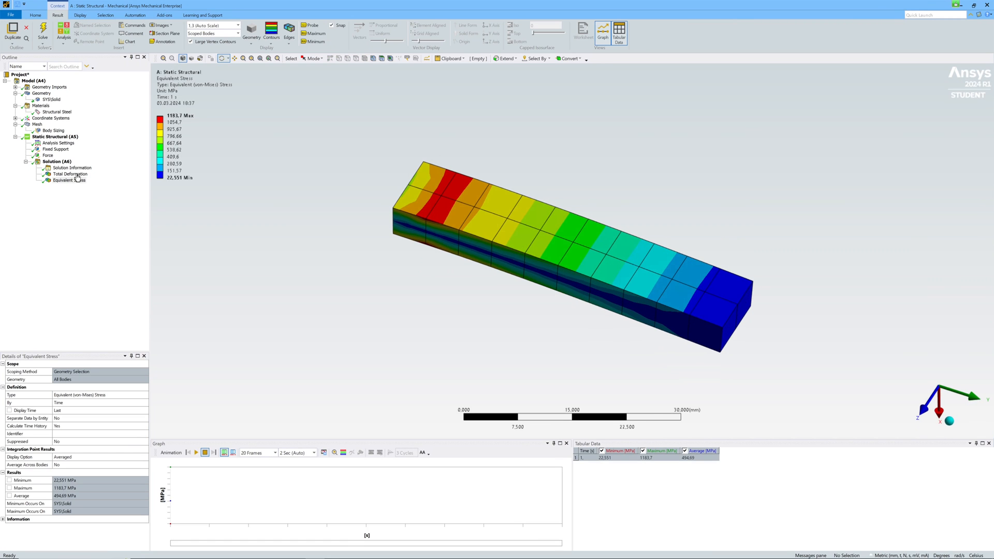
click(68, 174)
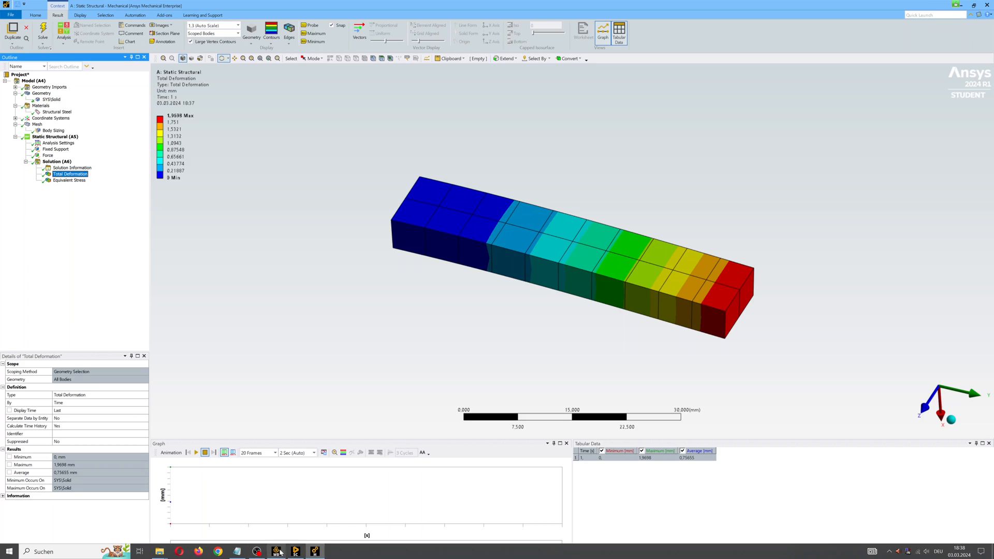
Step: Check the linked Modal system in the Project Schematic, then return to Mechanical
click(277, 551)
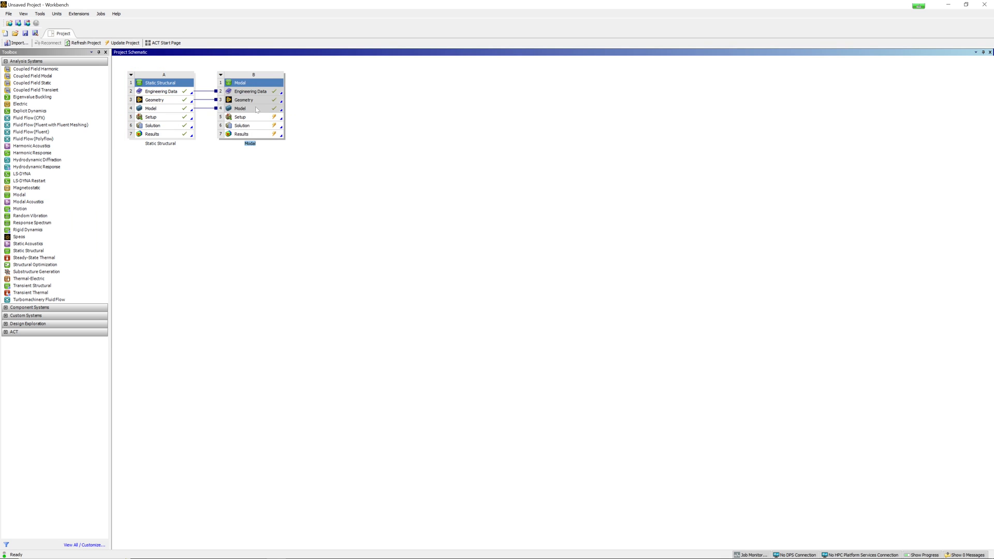
mouse_move(316, 551)
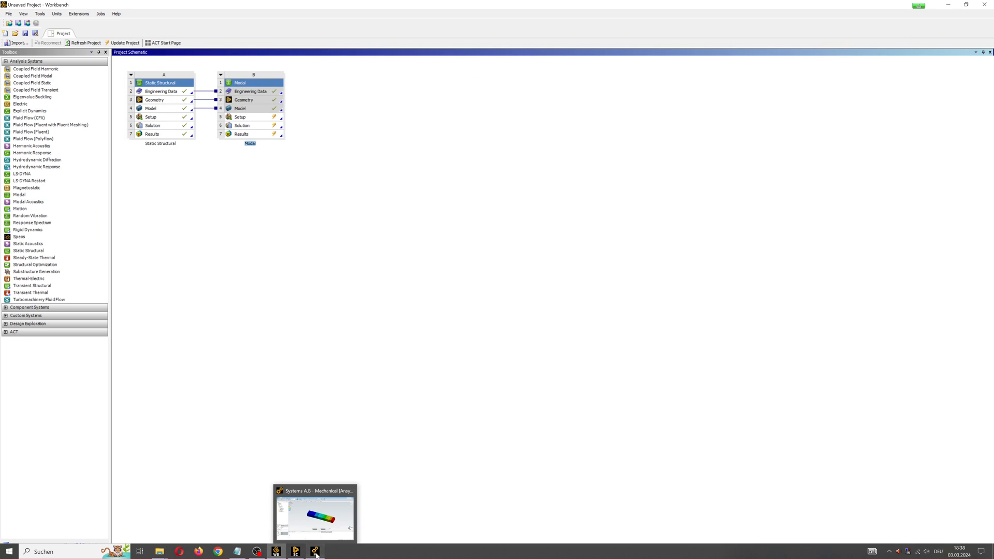
click(314, 514)
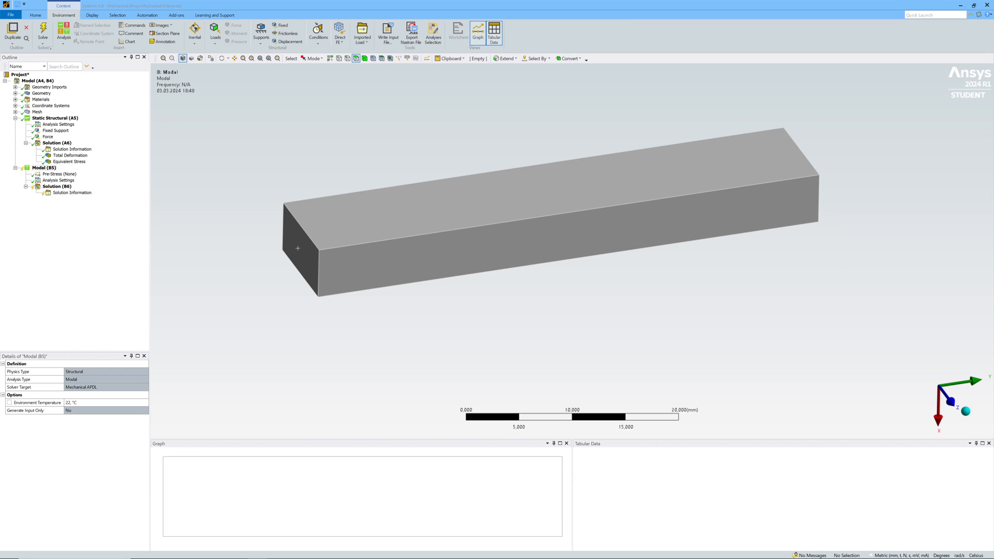
Step: Fix the modal beam's end face and insert three Total Deformation results, the third showing mode 3
click(59, 180)
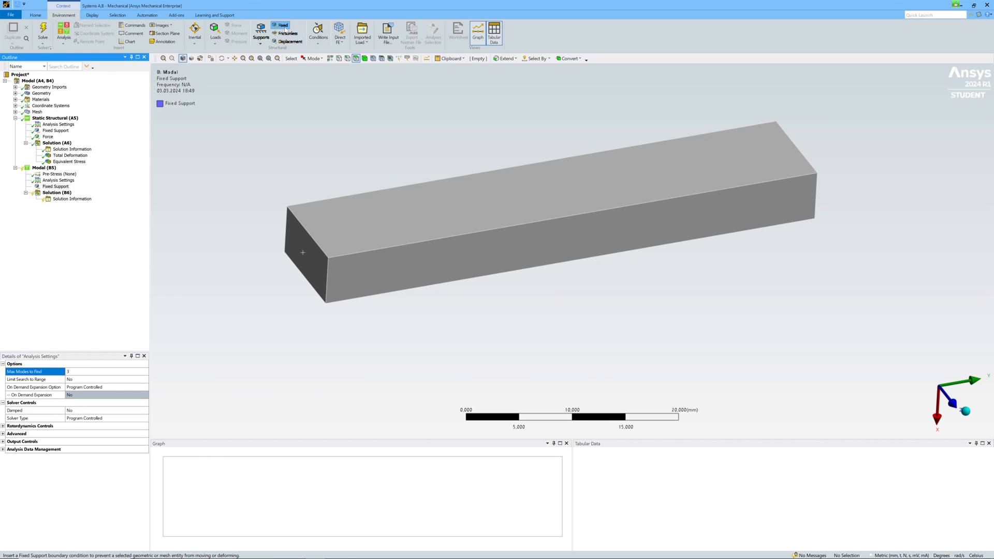
click(55, 186)
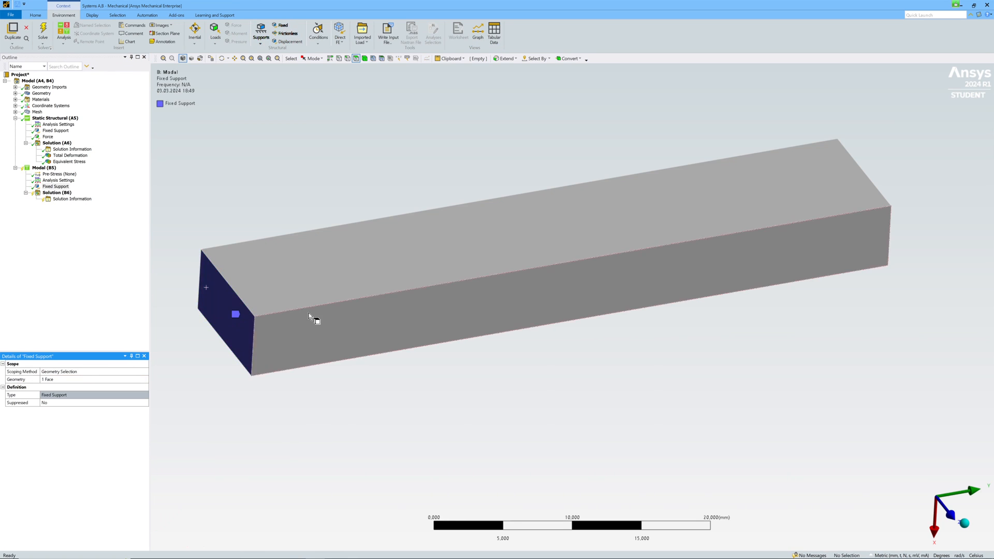
click(57, 193)
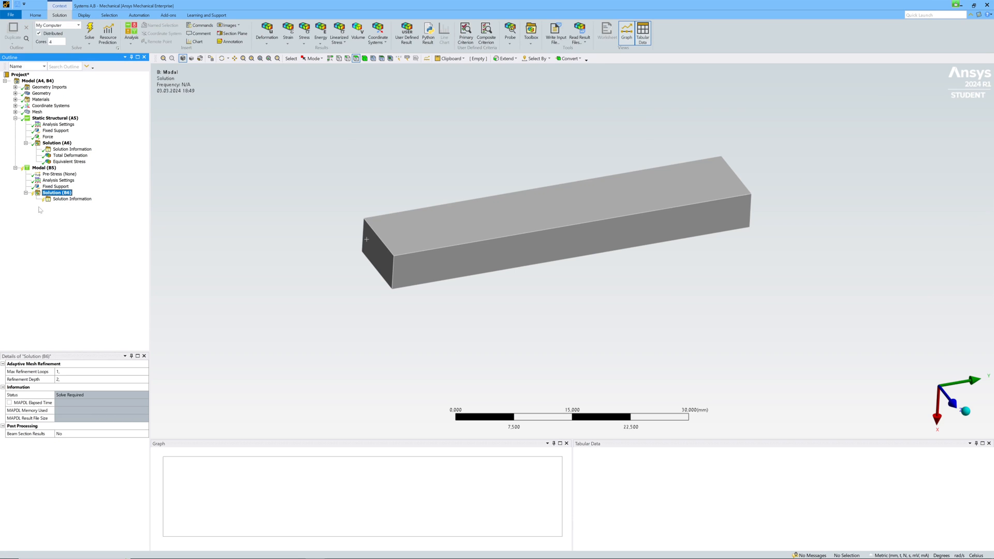
click(266, 32)
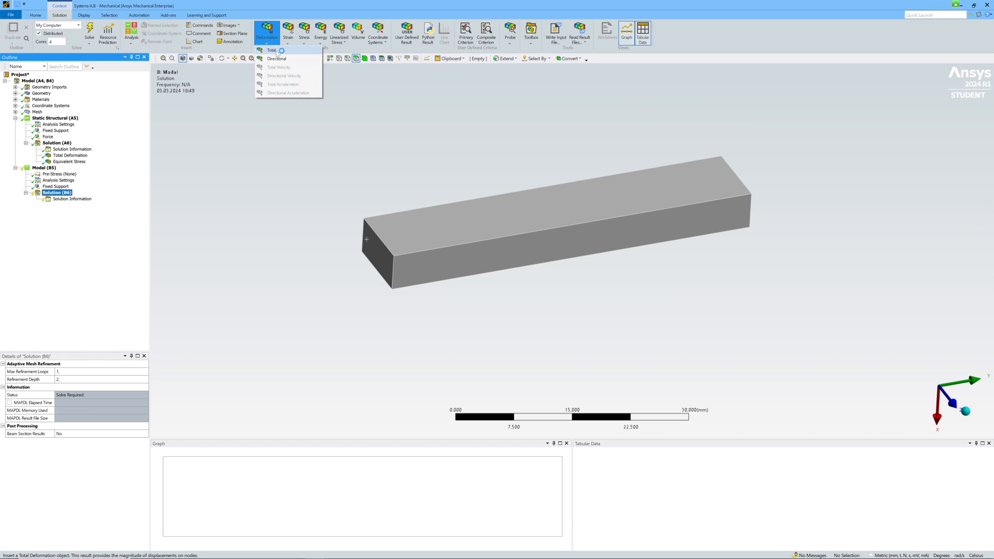
click(272, 50)
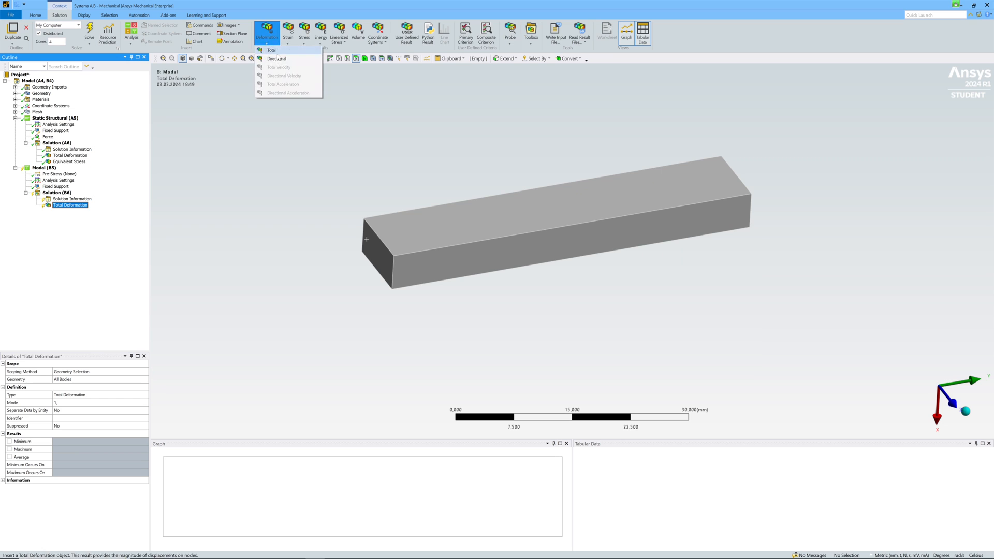
click(271, 50)
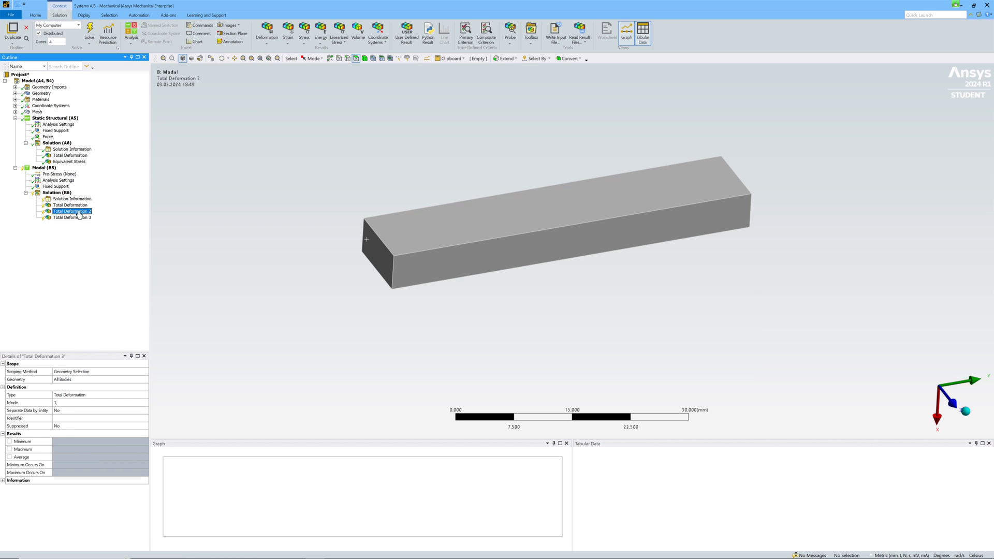
click(71, 217)
text(3.)
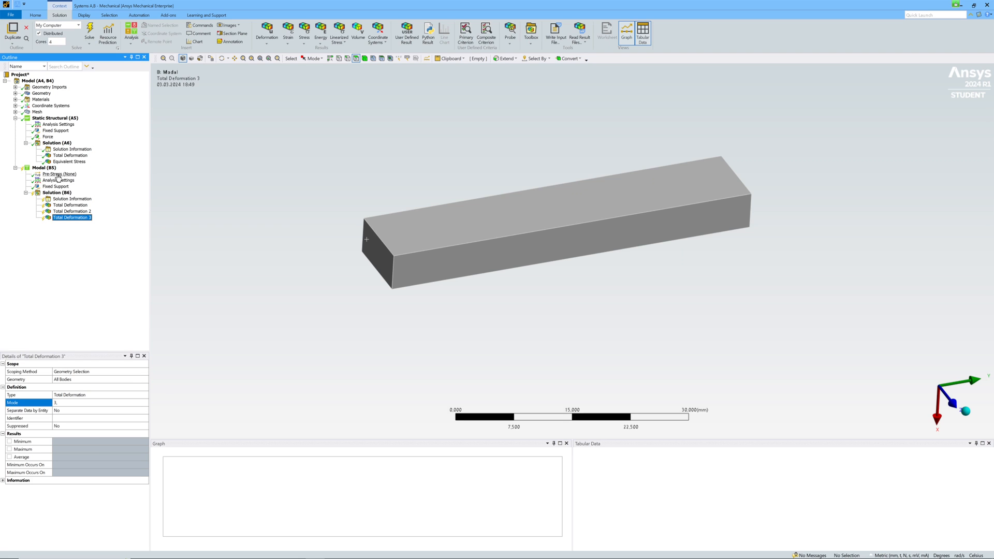
click(44, 167)
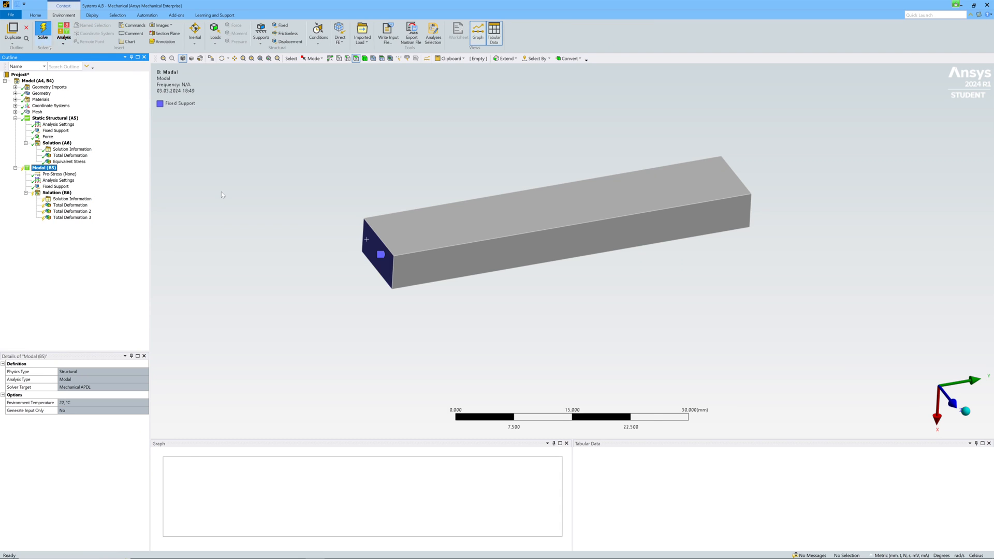
Step: Solve the modal analysis and animate the 1645.9, 3192.5 and 9906.8 Hz mode shapes
click(42, 30)
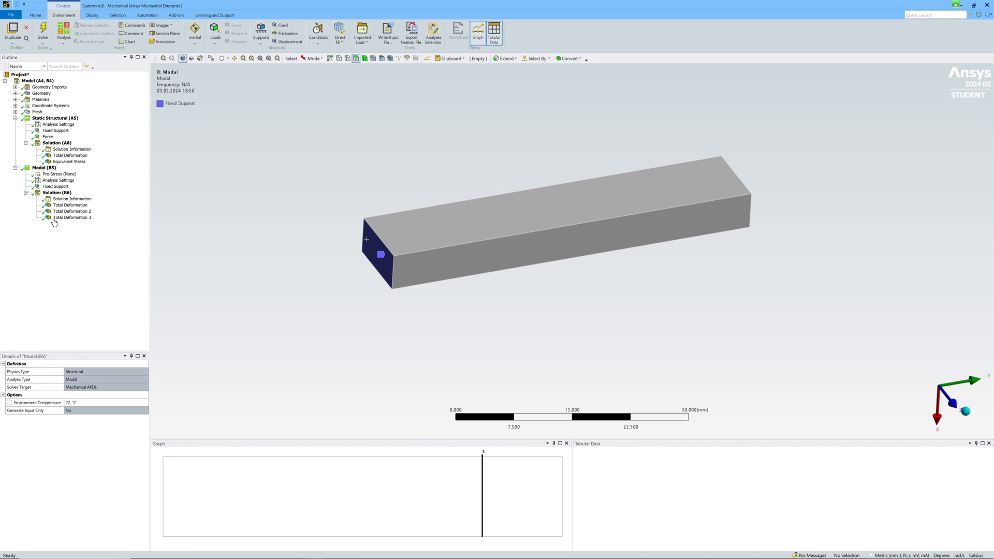
click(71, 205)
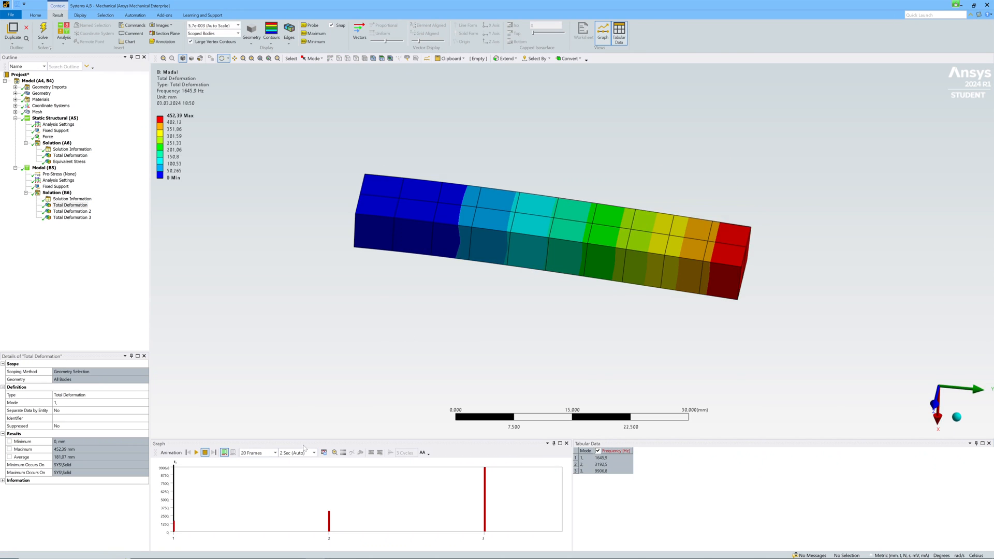
click(196, 453)
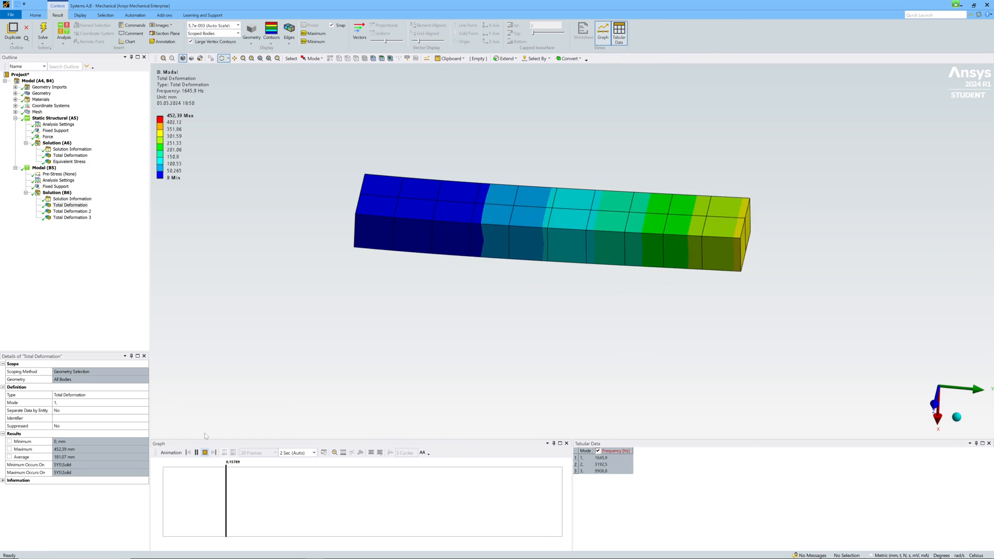
click(71, 211)
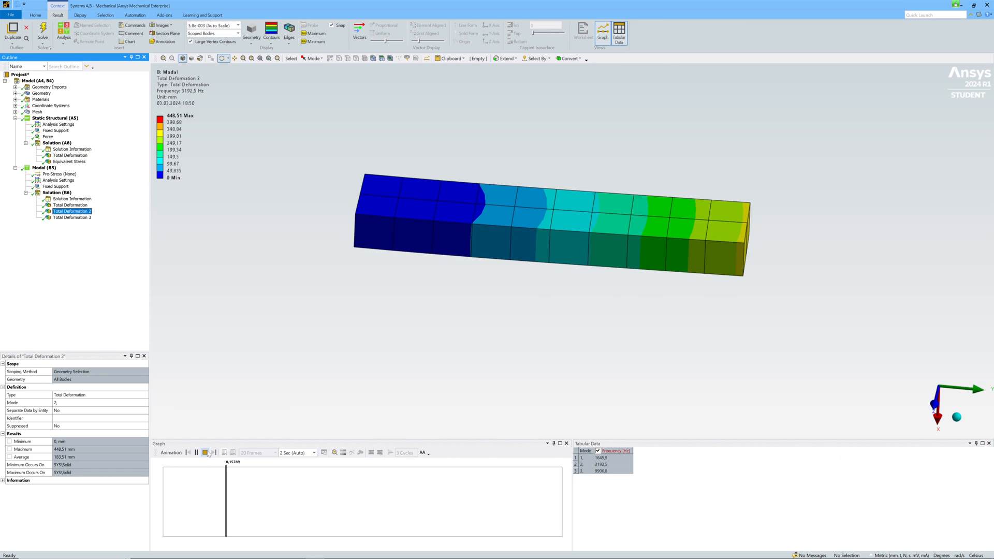
click(71, 217)
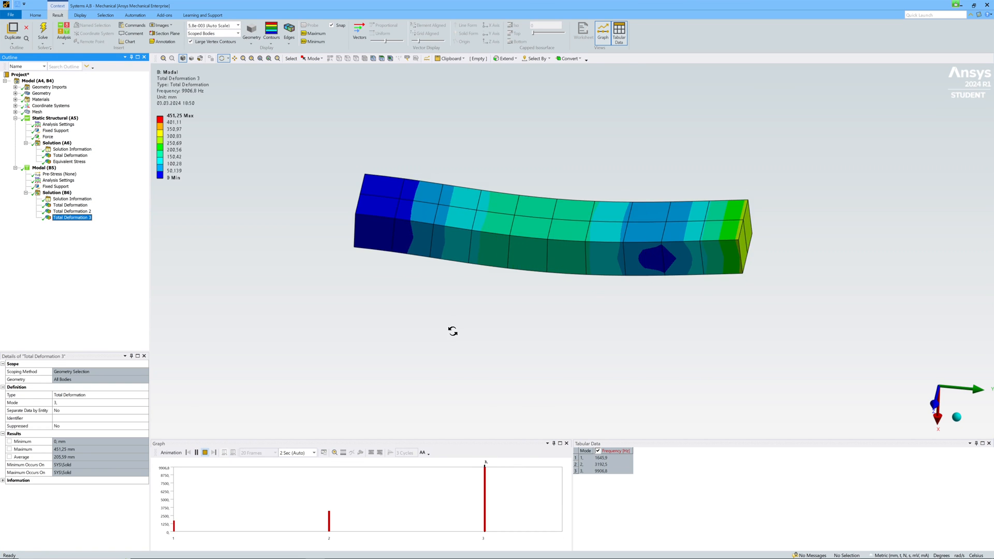
click(195, 452)
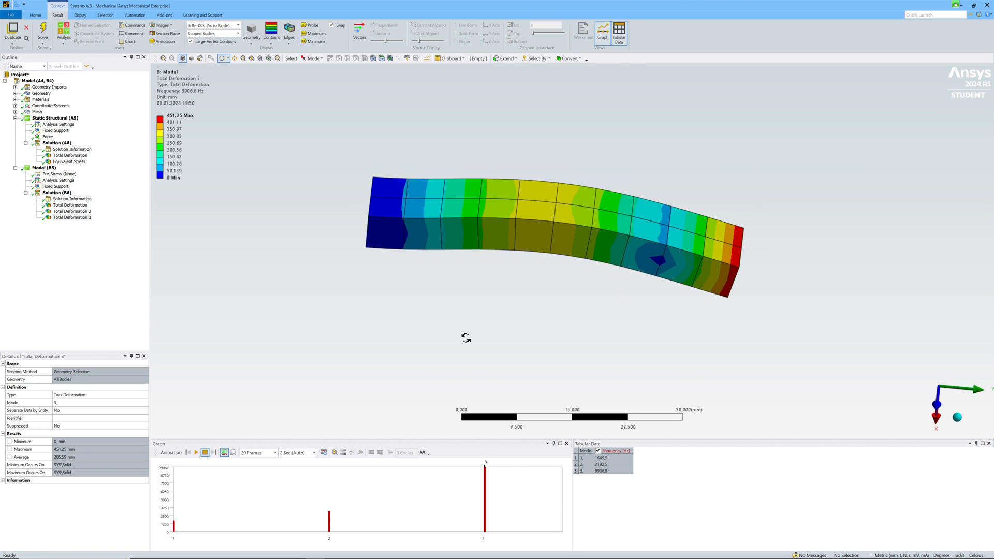